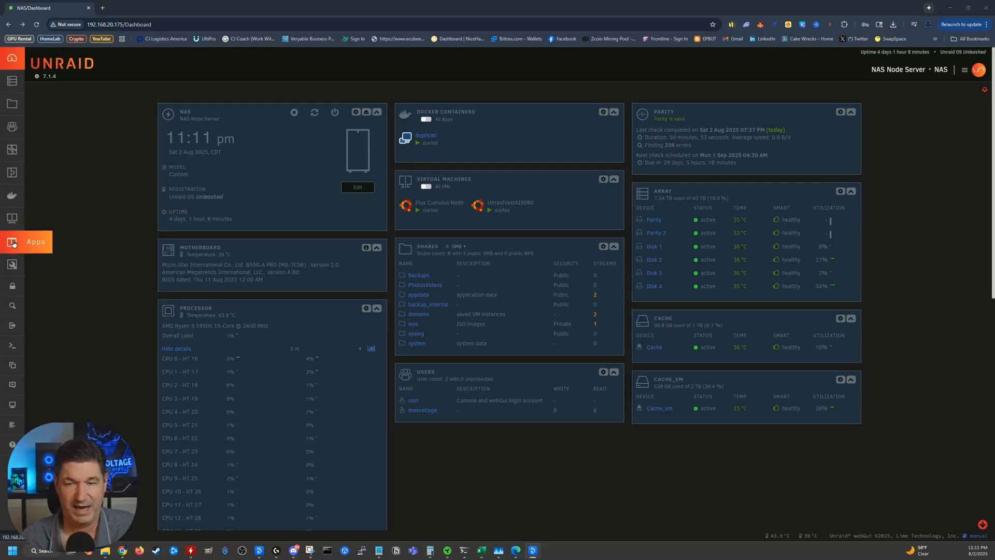
Search the Unraid app store for Apache Guacamole and start installing the ApacheGuacamole app
left_click(11, 242)
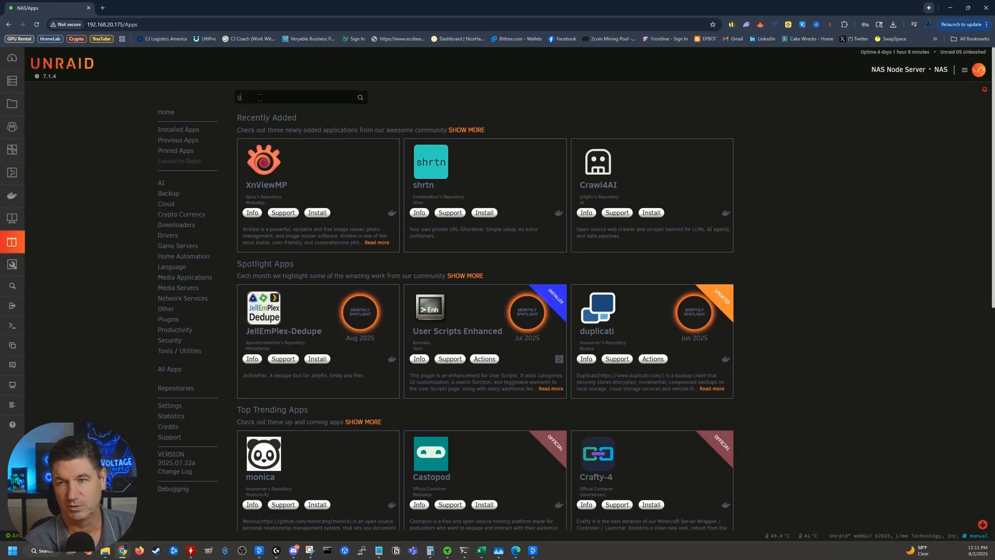
type("guacom")
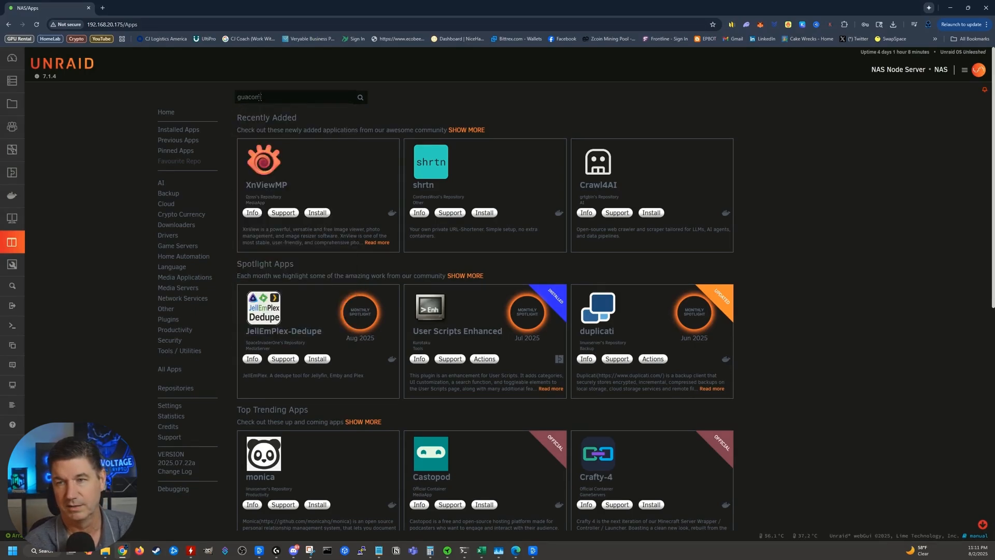
type("apache")
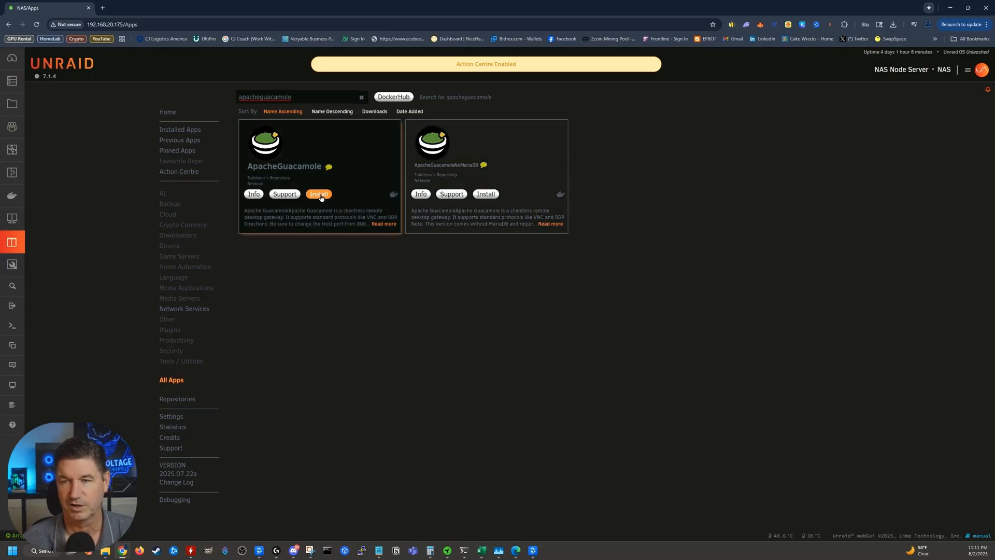
left_click(319, 194)
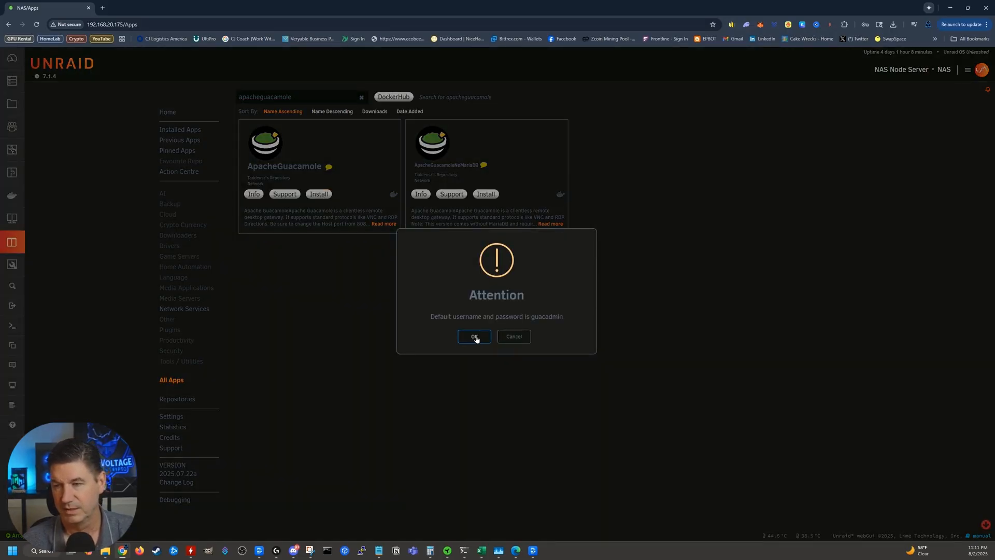
Acknowledge the default-login notice and set Network Type to Custom : br0.60 -- AI compute
left_click(473, 336)
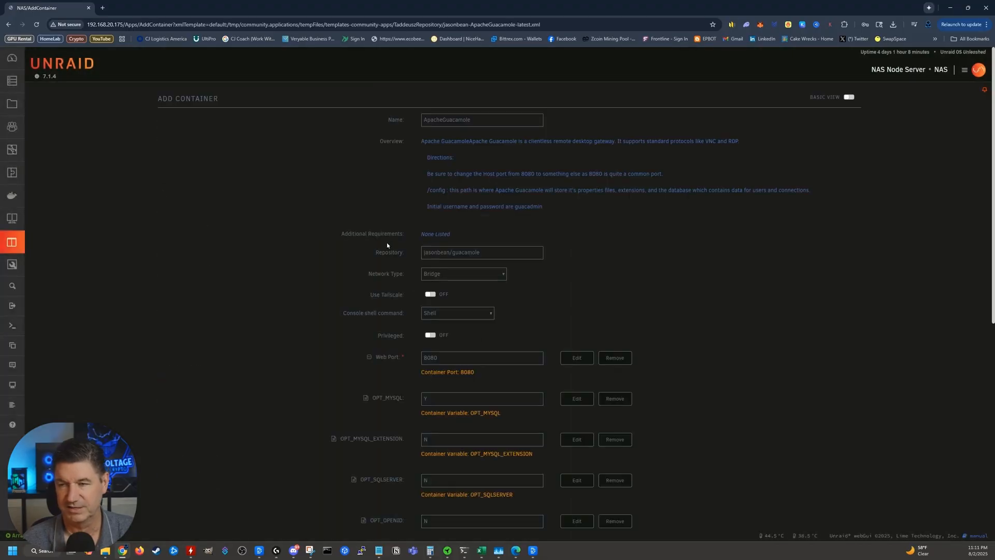
mouse_move(346, 183)
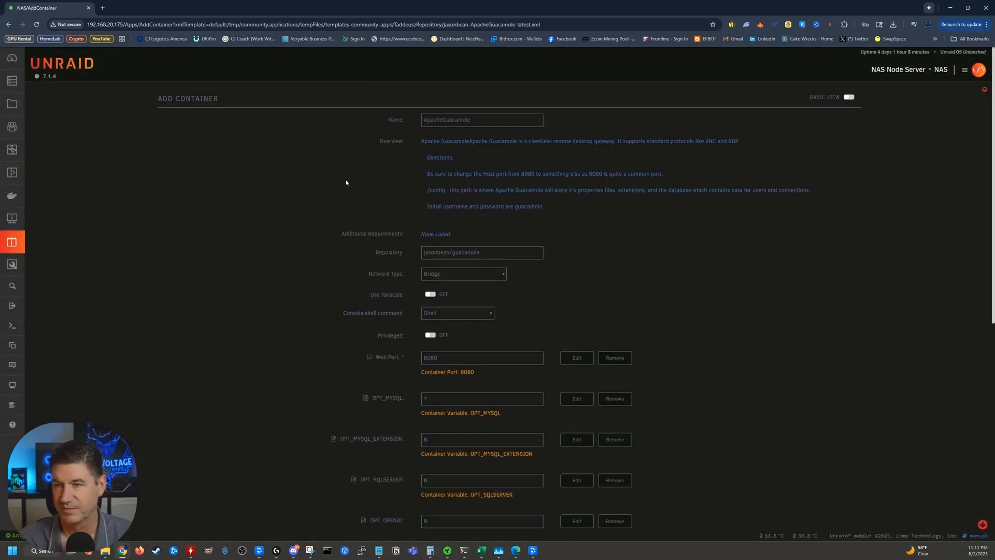
mouse_move(422, 171)
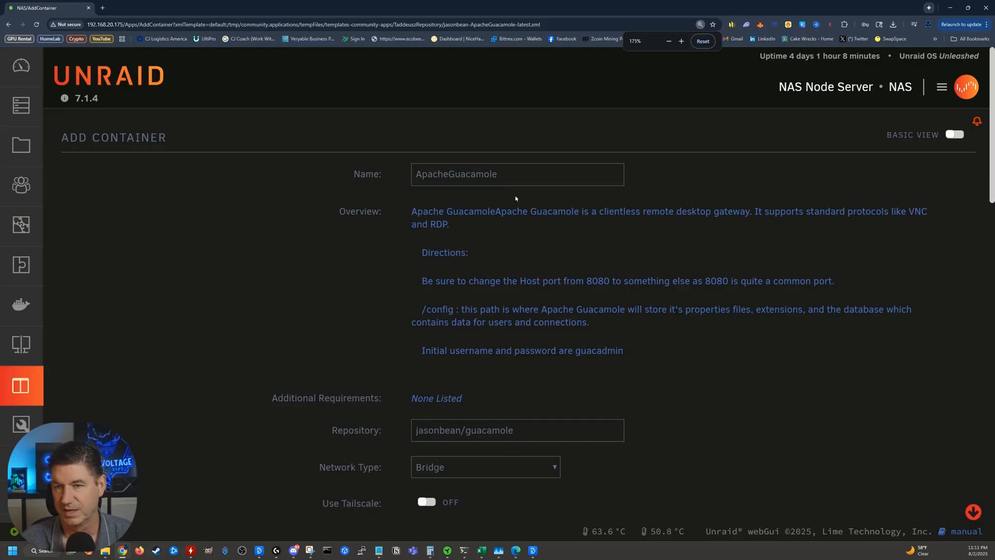
scroll("down", 3)
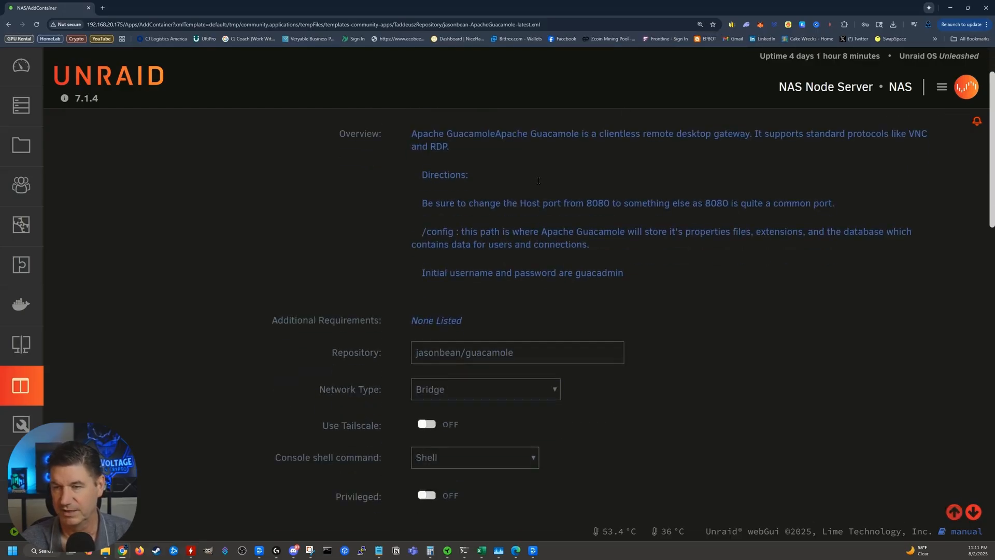
scroll("down", 3)
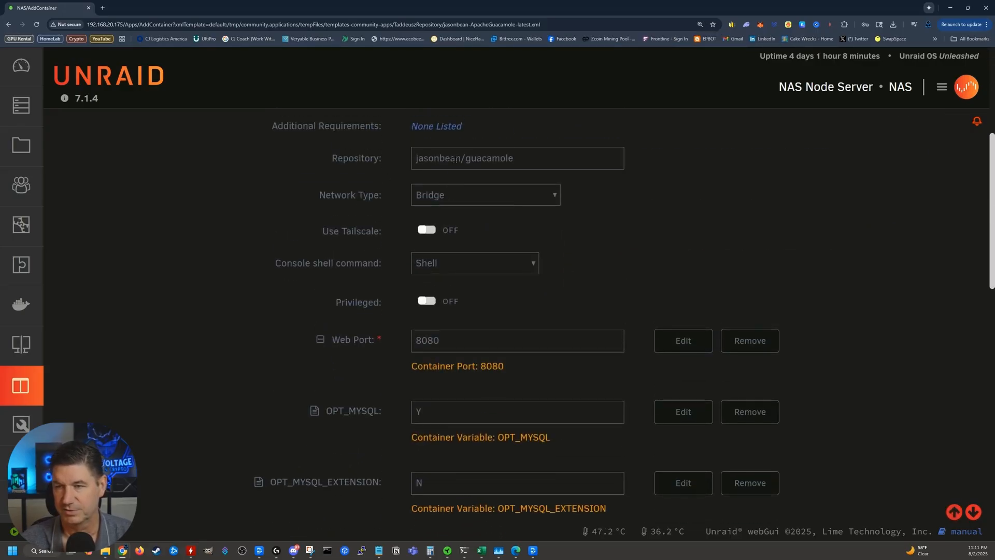
scroll("down", 3)
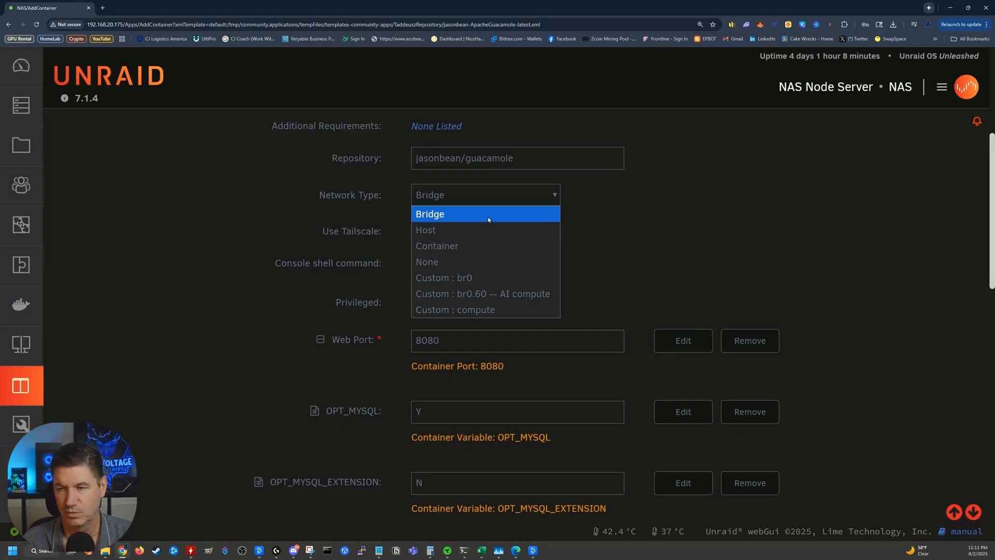
mouse_move(483, 294)
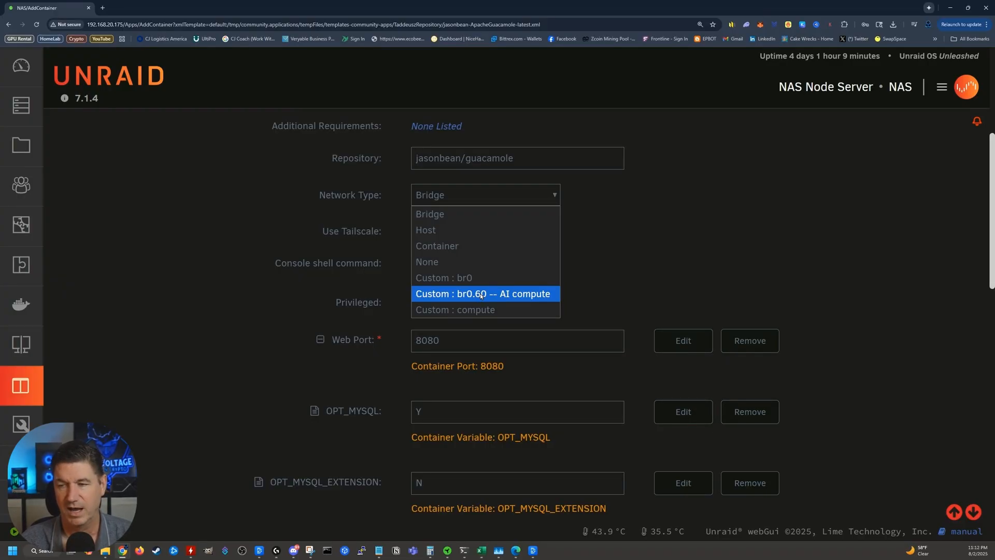
left_click(483, 294)
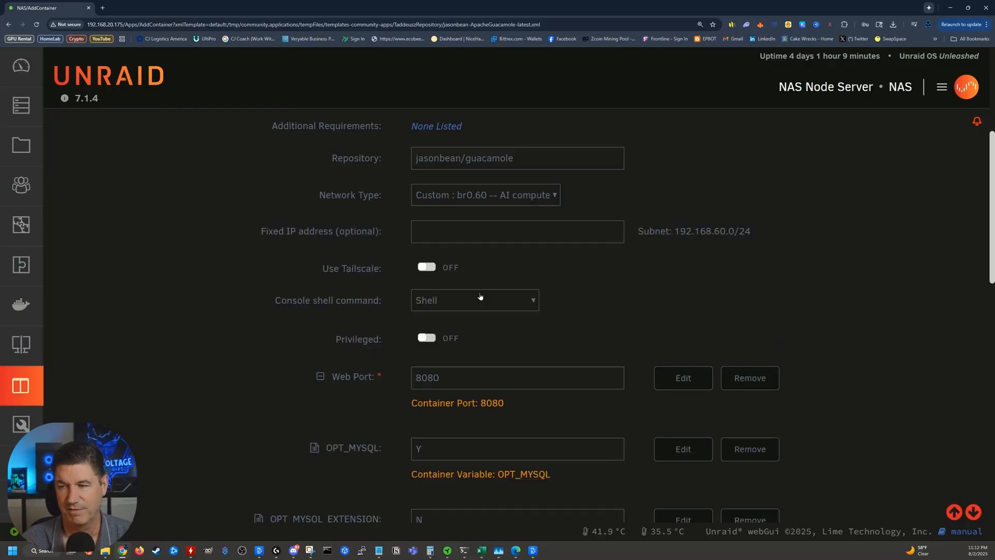
scroll("down", 3)
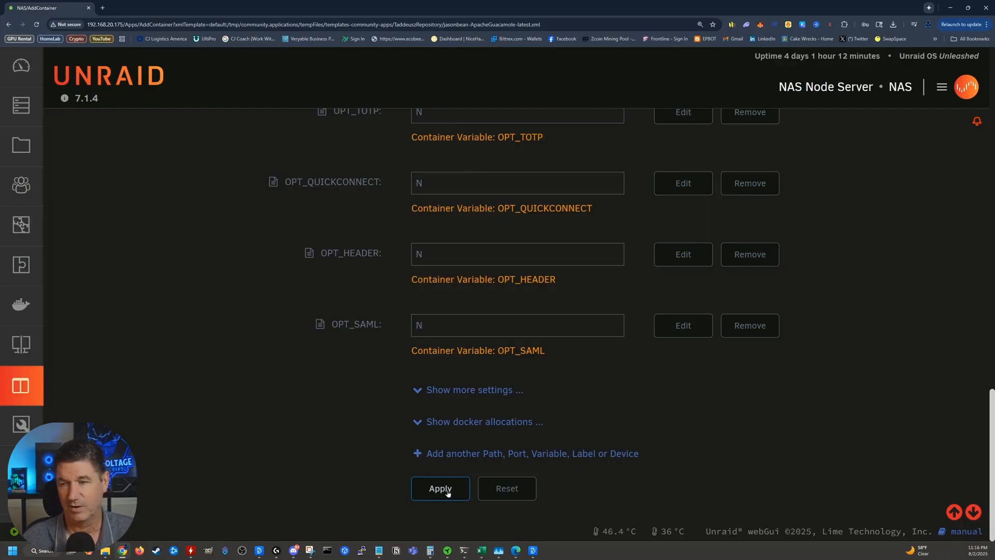
Apply the template to create the ApacheGuacamole container and finish the install
left_click(440, 489)
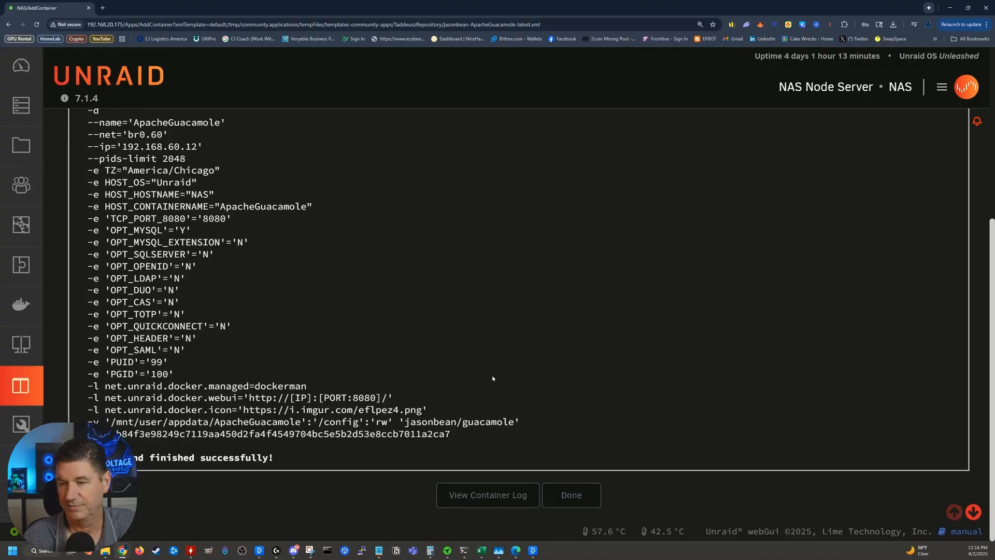
left_click(570, 495)
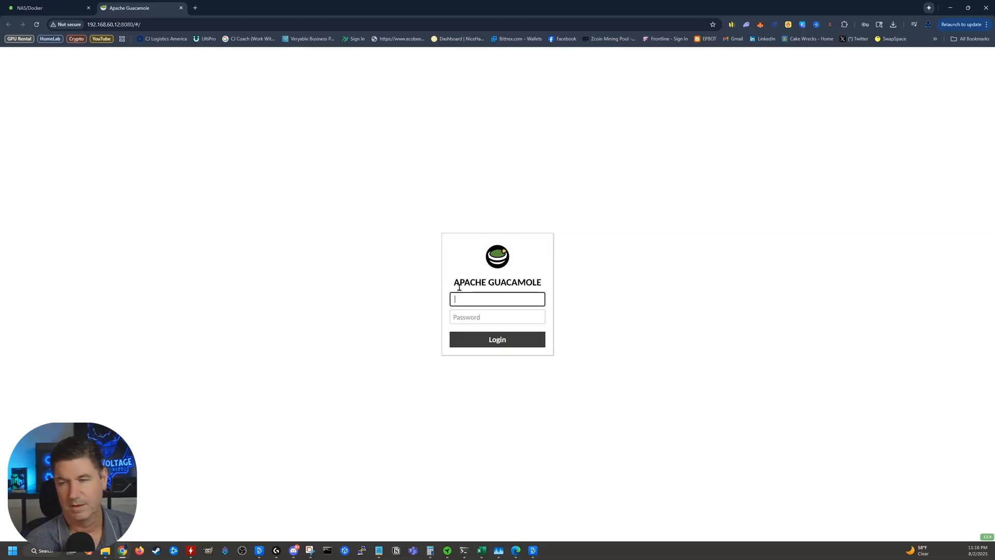
Sign in to Guacamole as guacadmin and dismiss Chrome's password breach warning
type("guacadmin")
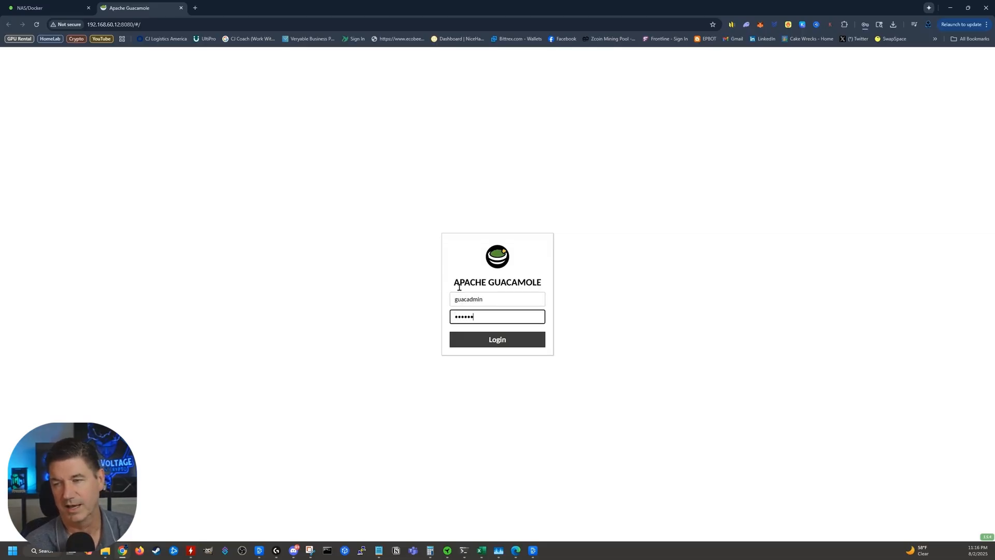
left_click(497, 339)
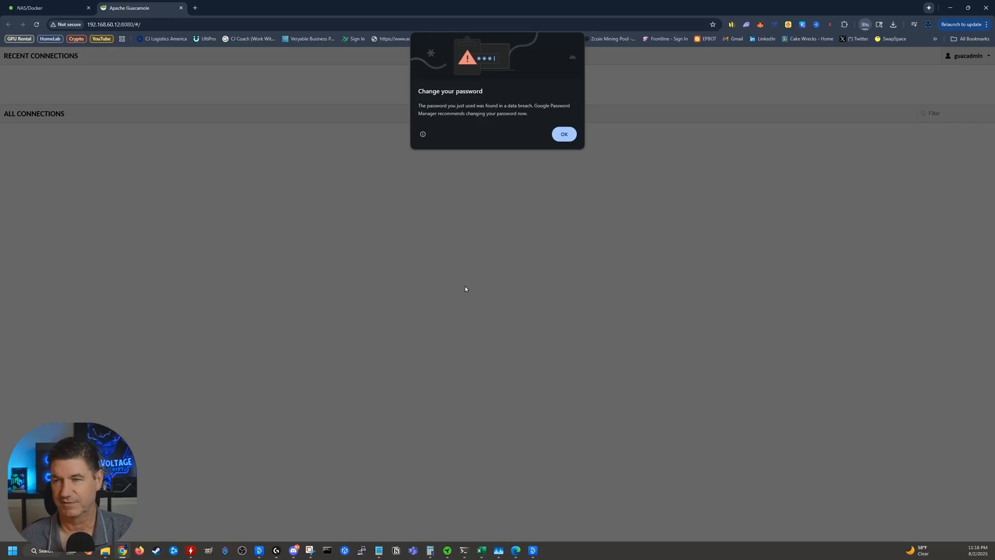
left_click(563, 134)
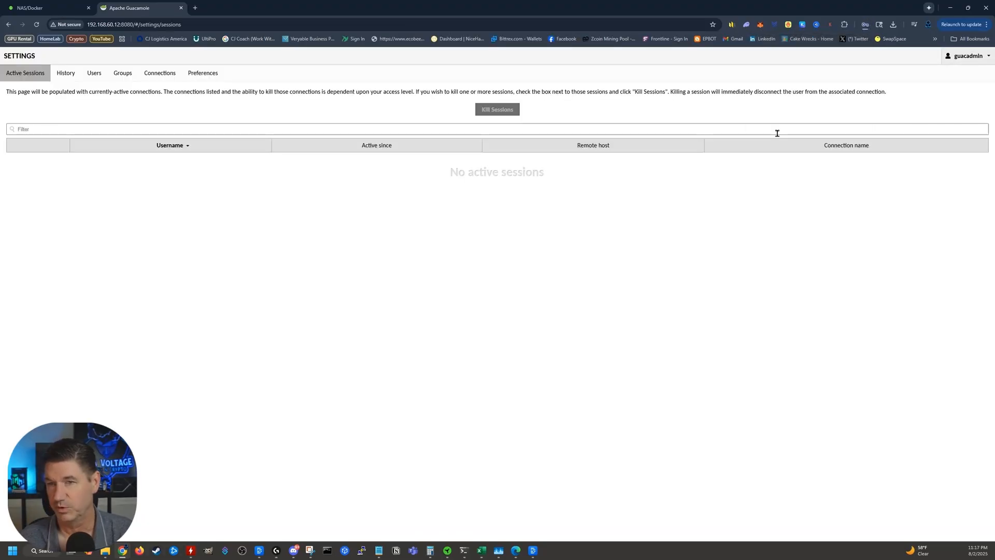
Create the user maxvoltage with all system permissions and save the account
left_click(94, 72)
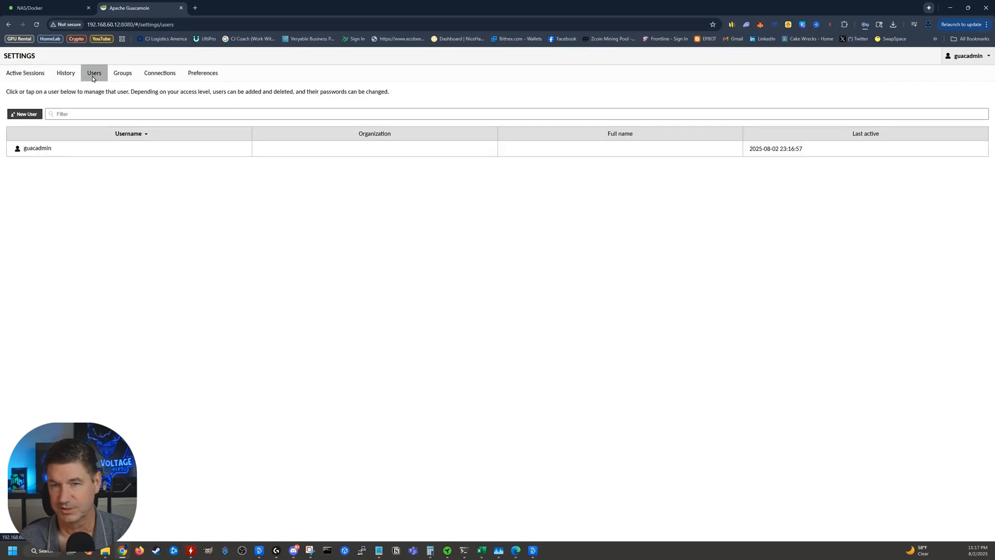
left_click(24, 113)
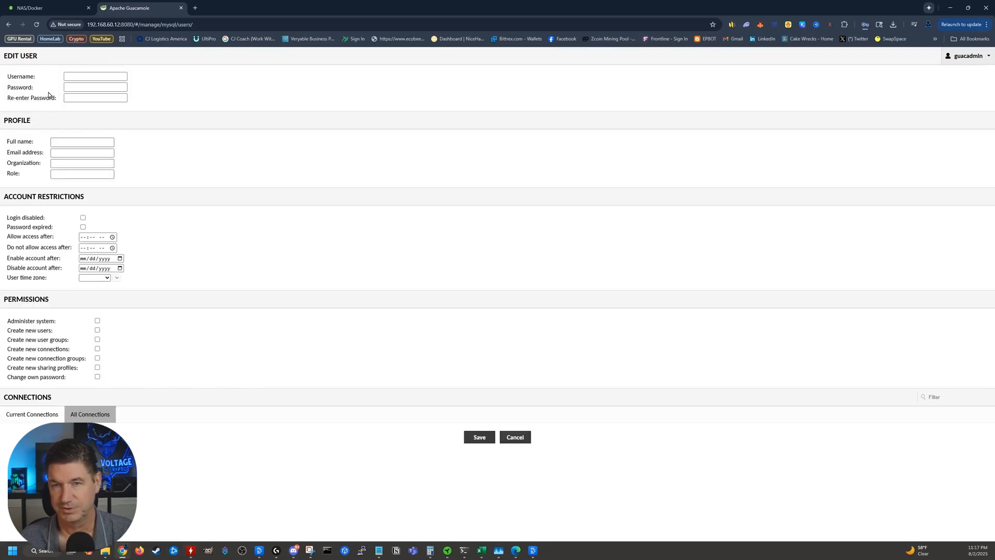
left_click(94, 76)
type("maxvoltage")
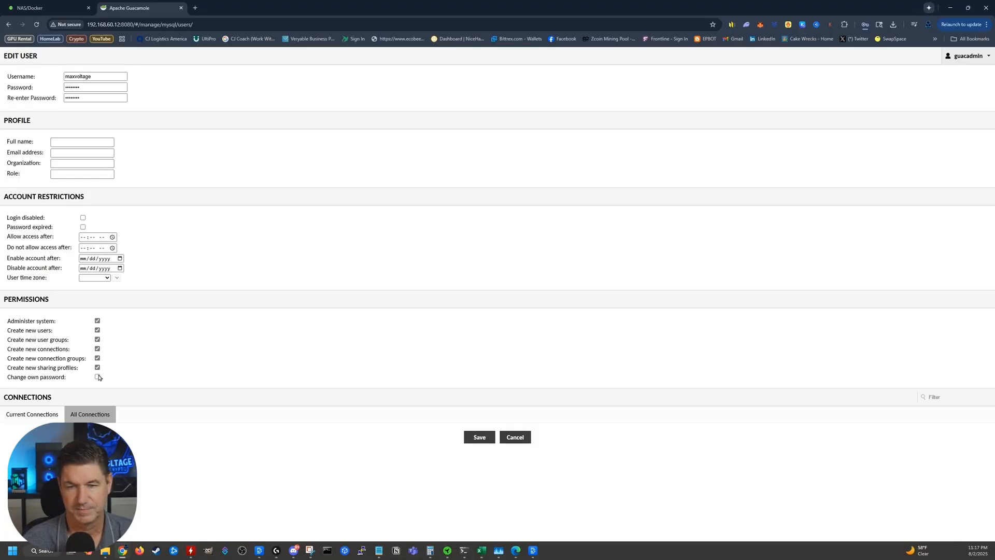
left_click(97, 376)
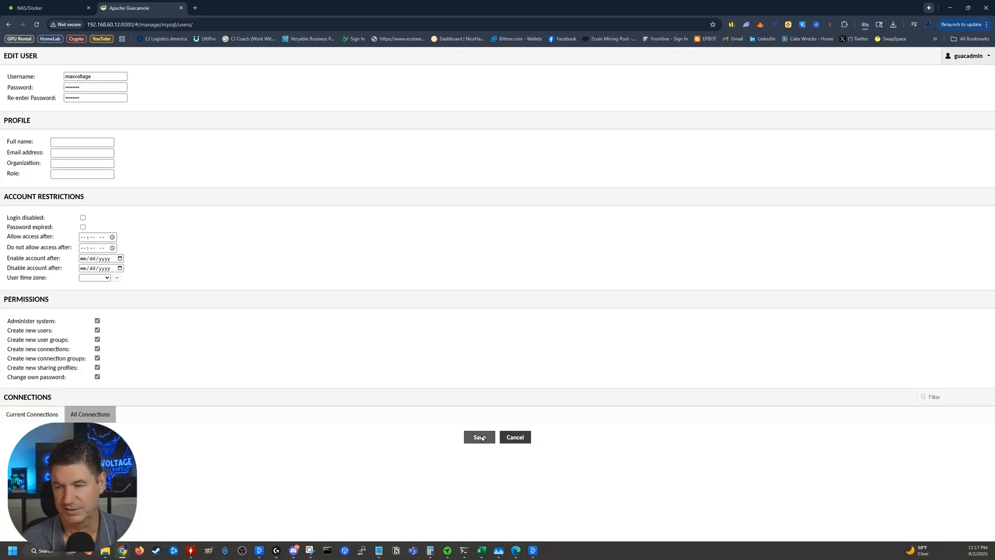
left_click(479, 437)
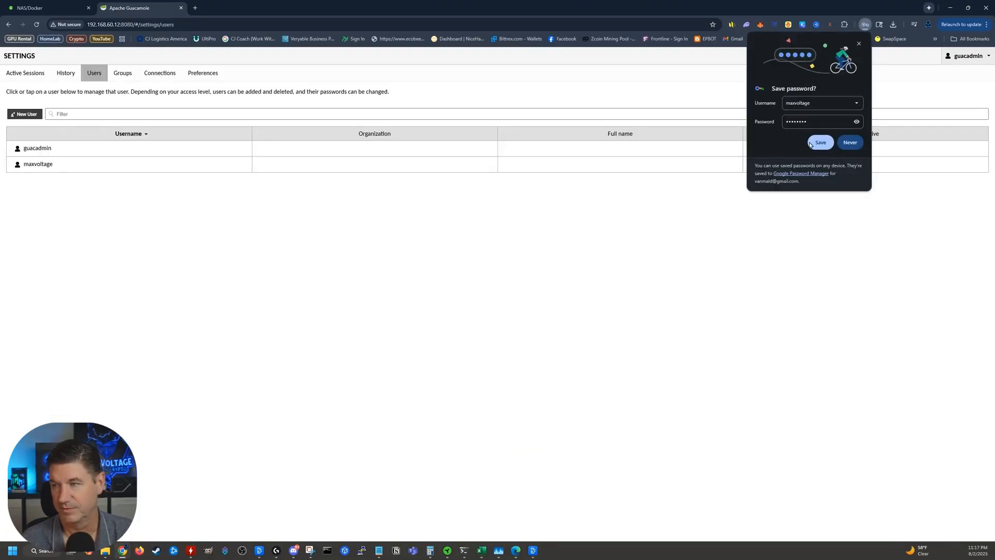
left_click(820, 142)
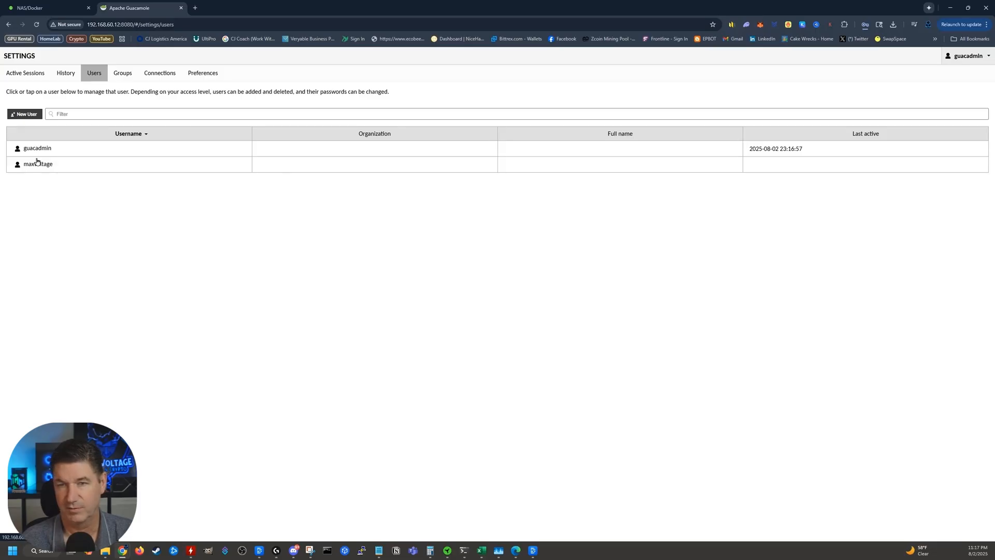
mouse_move(89, 170)
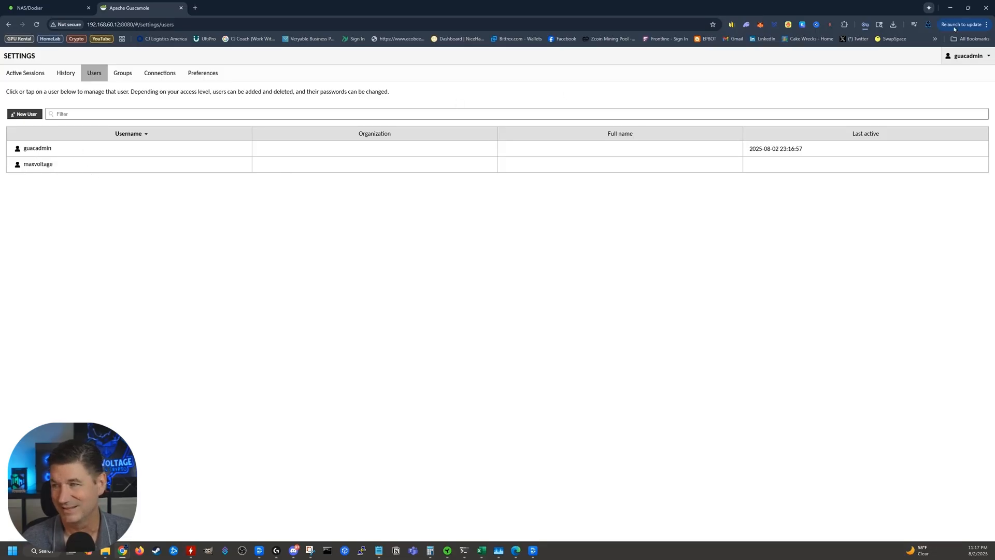
Log out of guacadmin and sign back in as maxvoltage
left_click(968, 56)
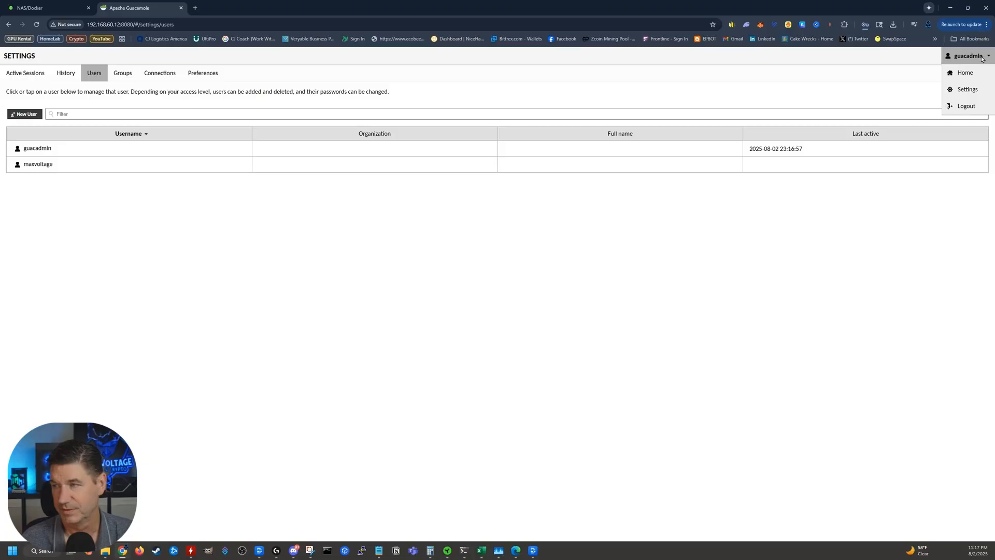
left_click(967, 105)
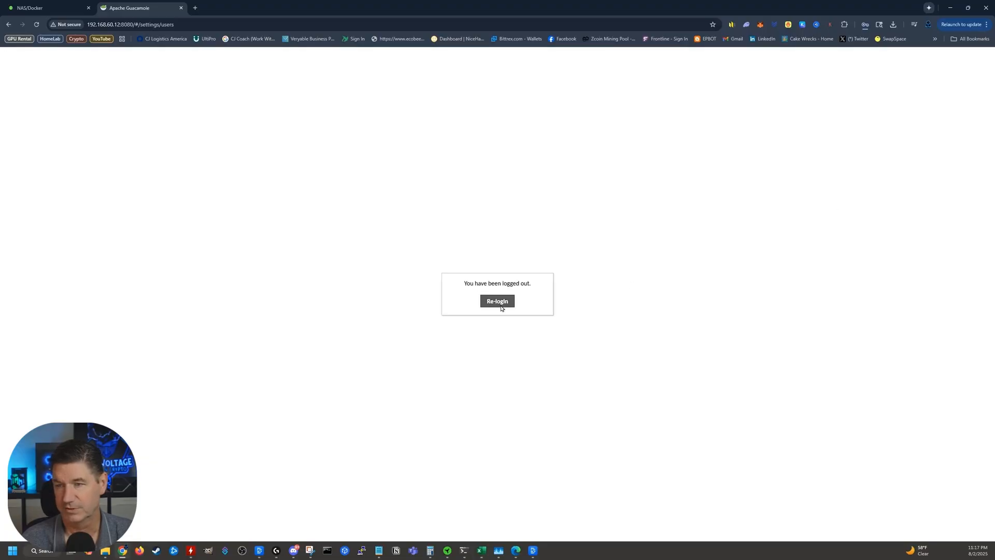
type("ma")
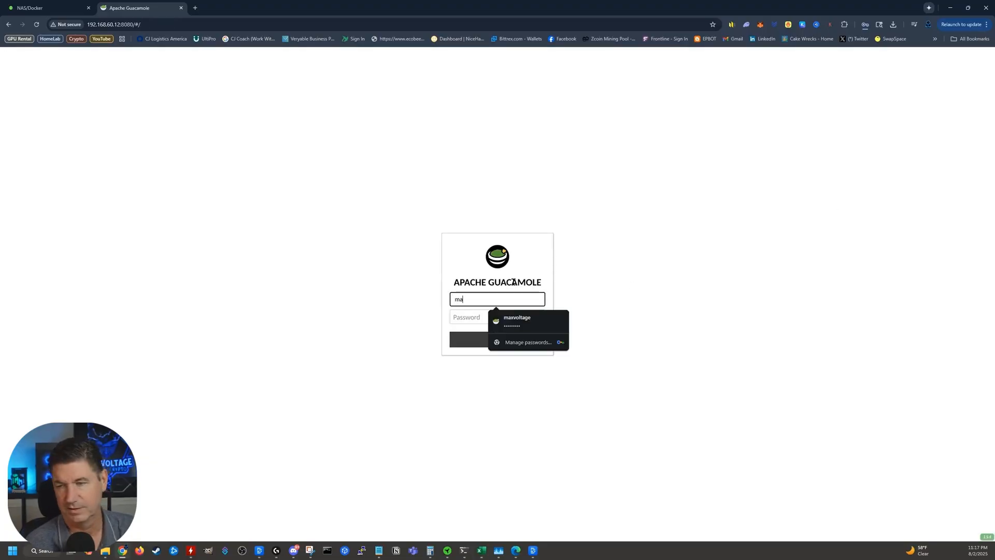
left_click(517, 320)
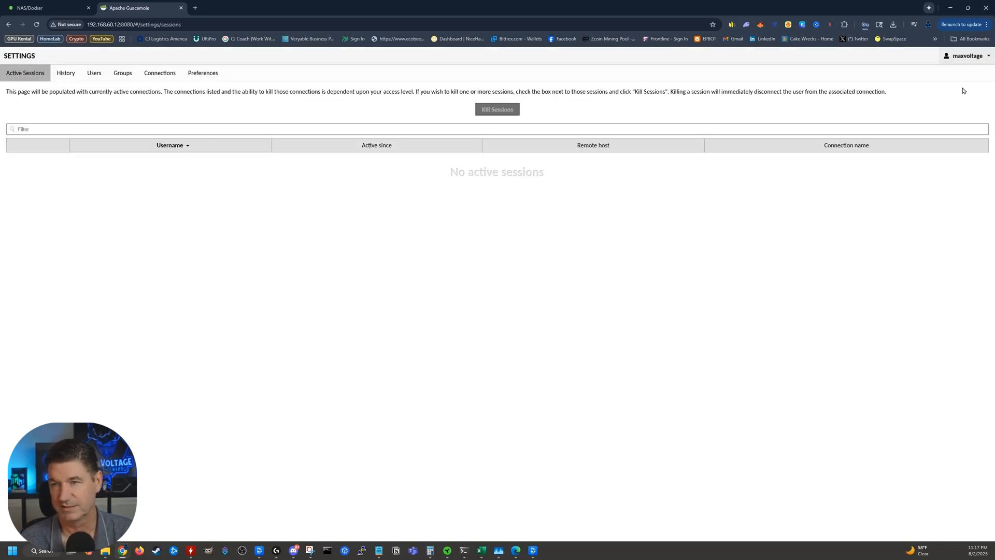
Delete the default guacadmin account and view the Salad and VAST.AI groups
left_click(94, 72)
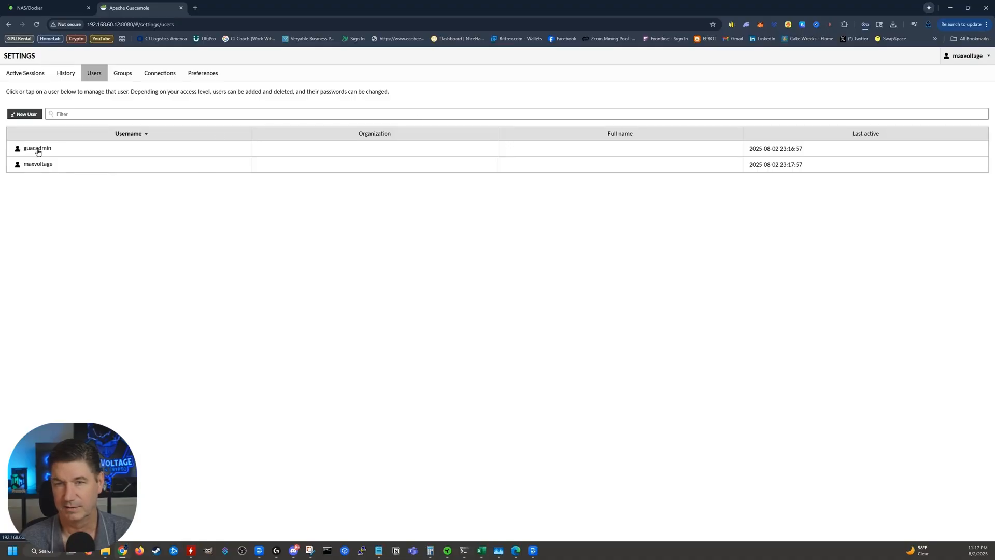
left_click(38, 149)
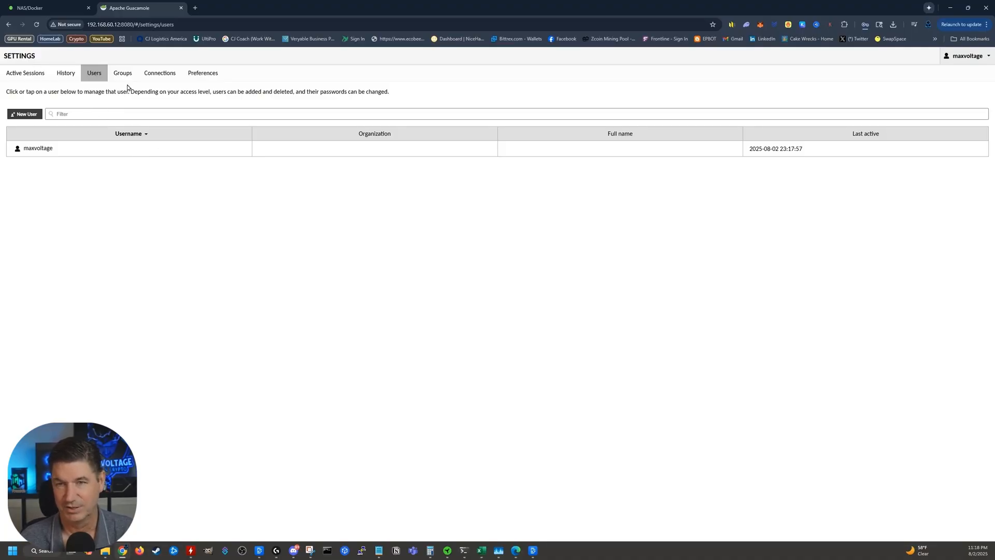
left_click(123, 72)
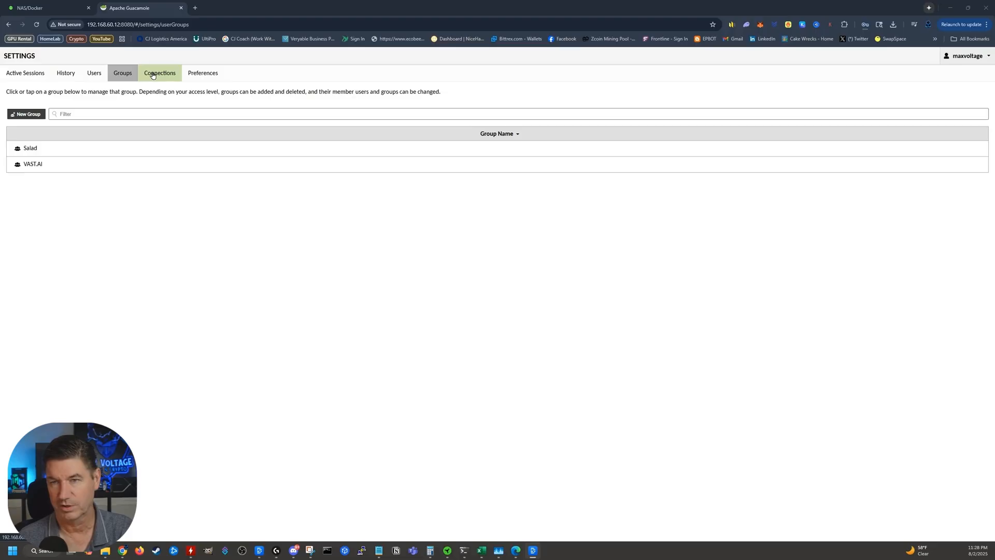
From the empty Connections list, start a new connection form
left_click(159, 73)
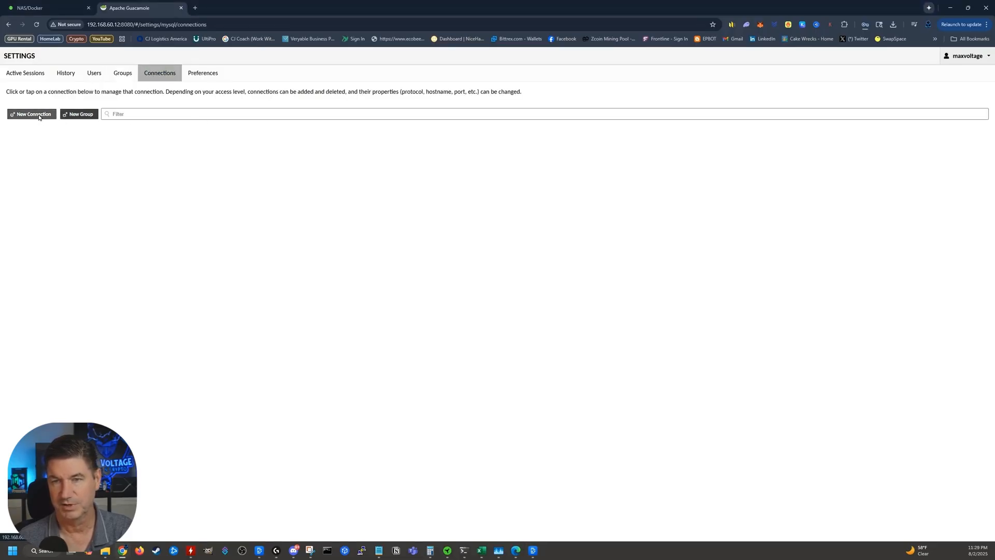
left_click(31, 114)
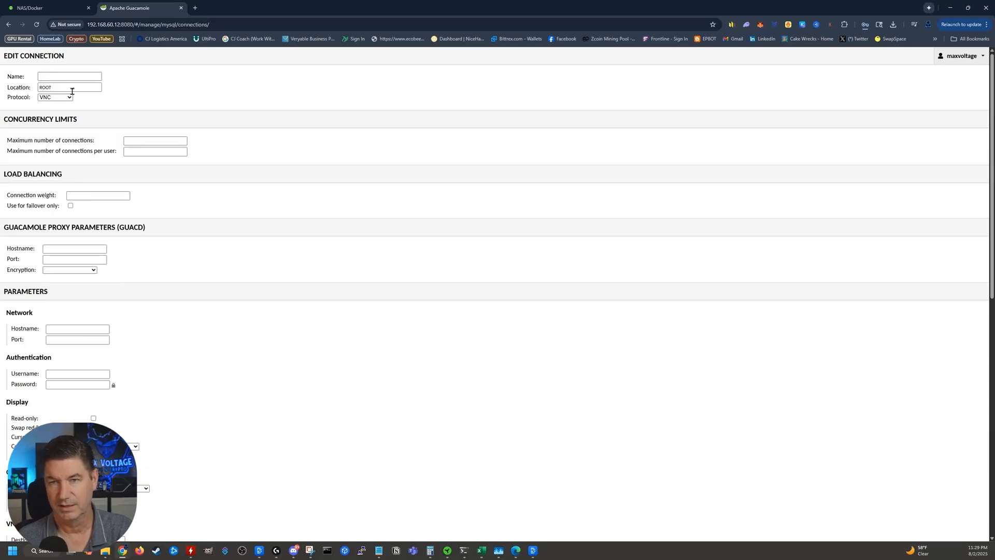
Enter 5060 as the start of the new connection's name
left_click(55, 97)
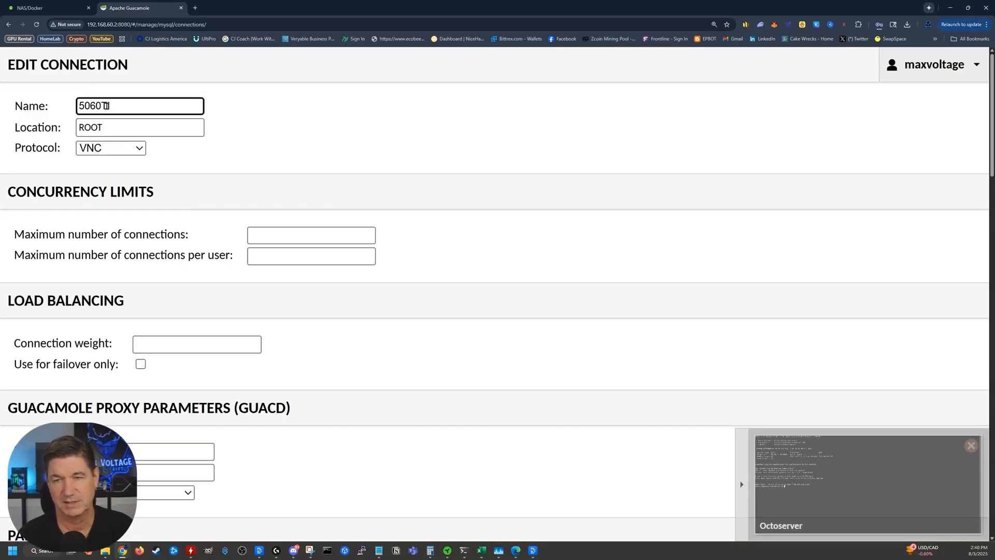
Complete the name 5060TIx4705950x, switch to SSH, and set both connection limits to 1
type("x470")
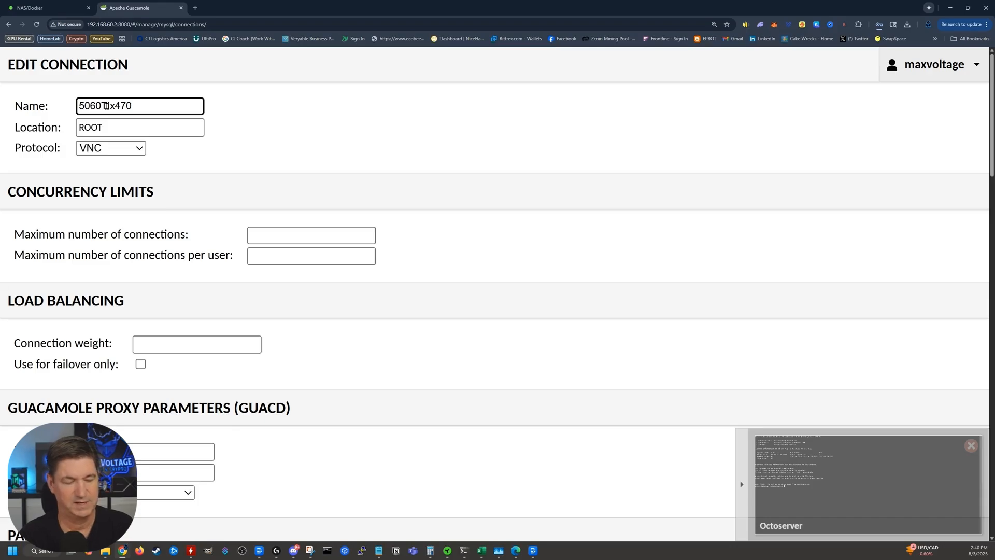
type("5950x")
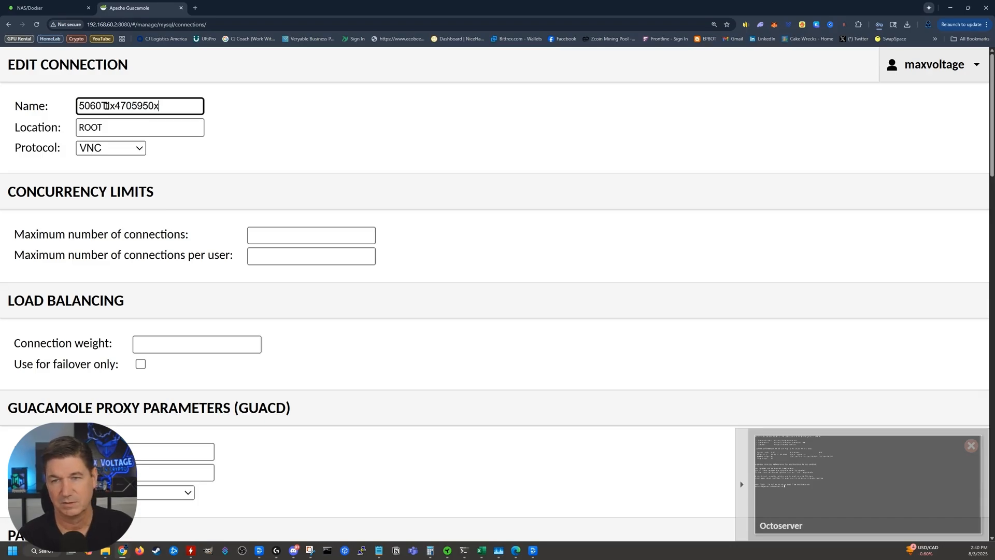
left_click(110, 147)
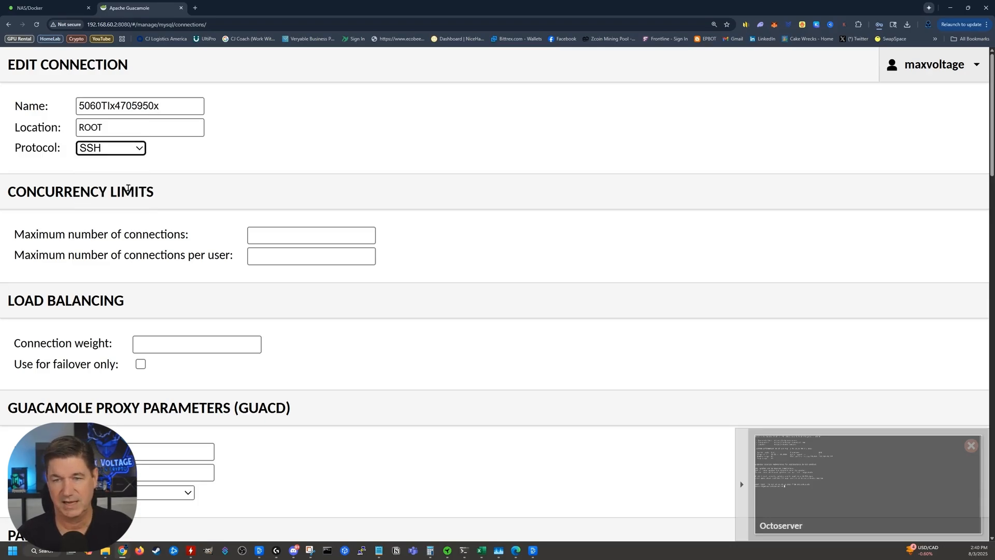
type("1")
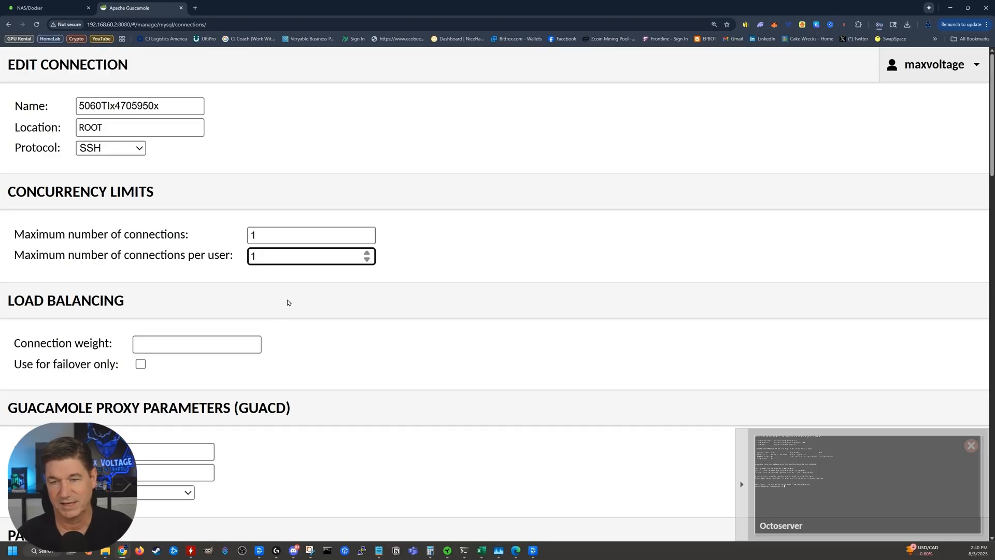
scroll("down", 3)
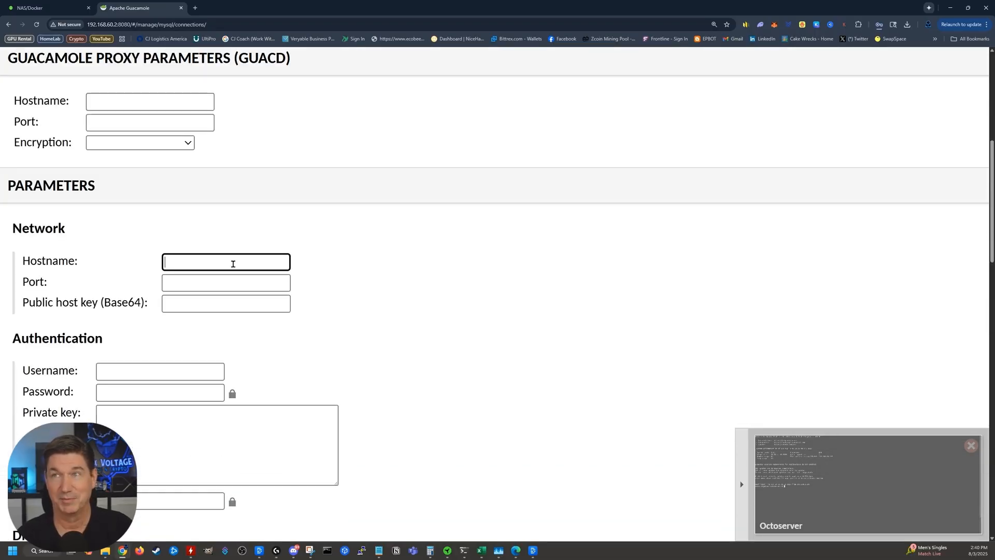
type("1")
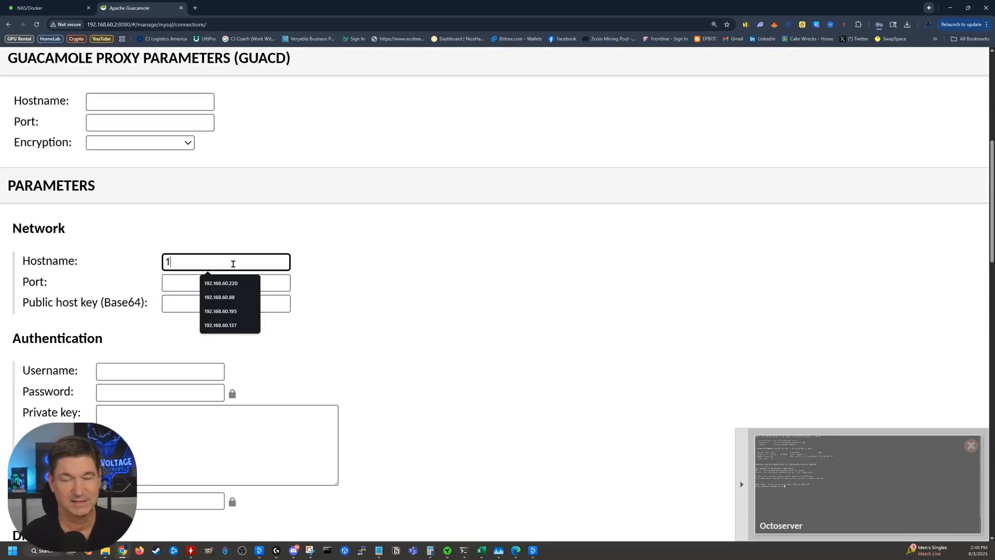
Set the SSH hostname to 192.168.60.244 and port to 22
type("92.168.60")
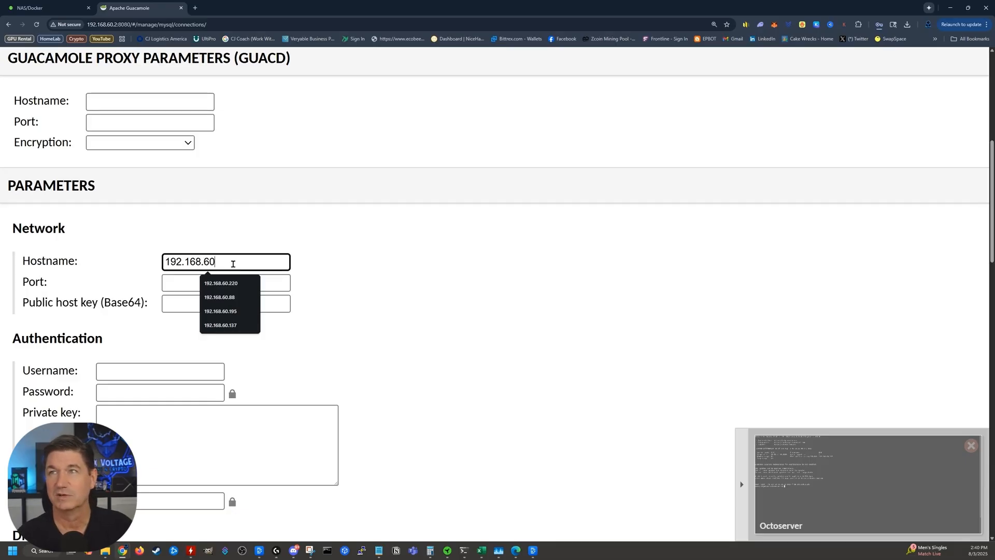
type("244")
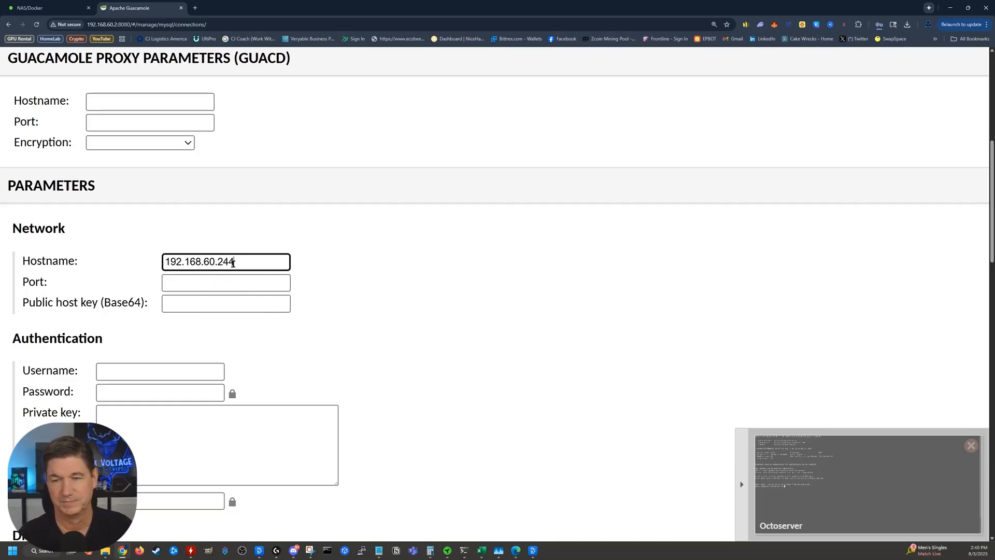
left_click(225, 281)
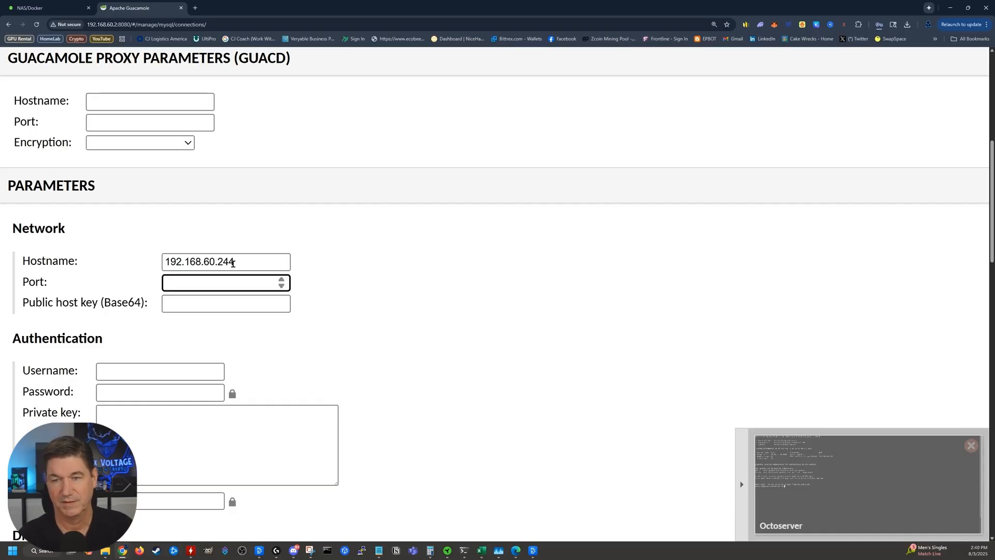
type("22")
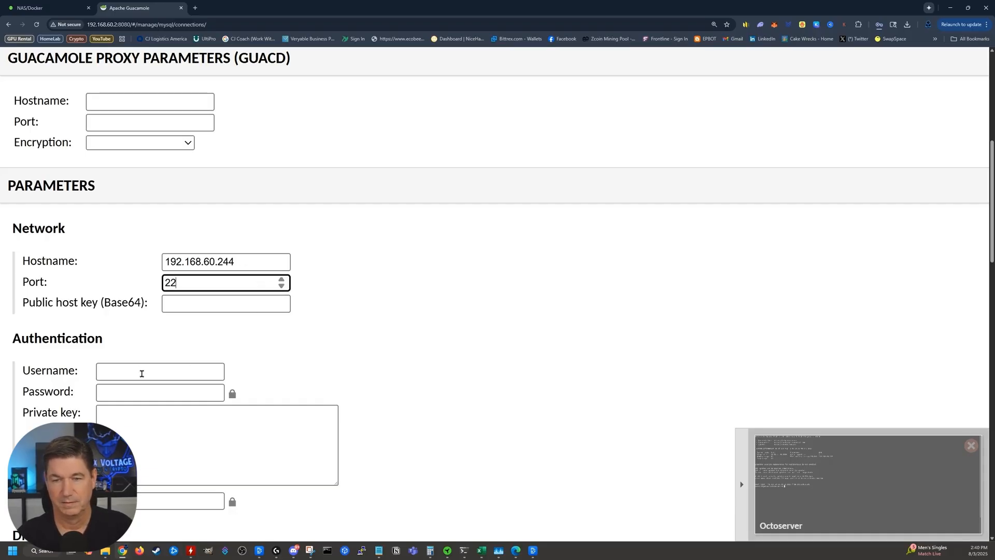
Give the connection a White on black color scheme and font size 12, then save it
scroll("down", 3)
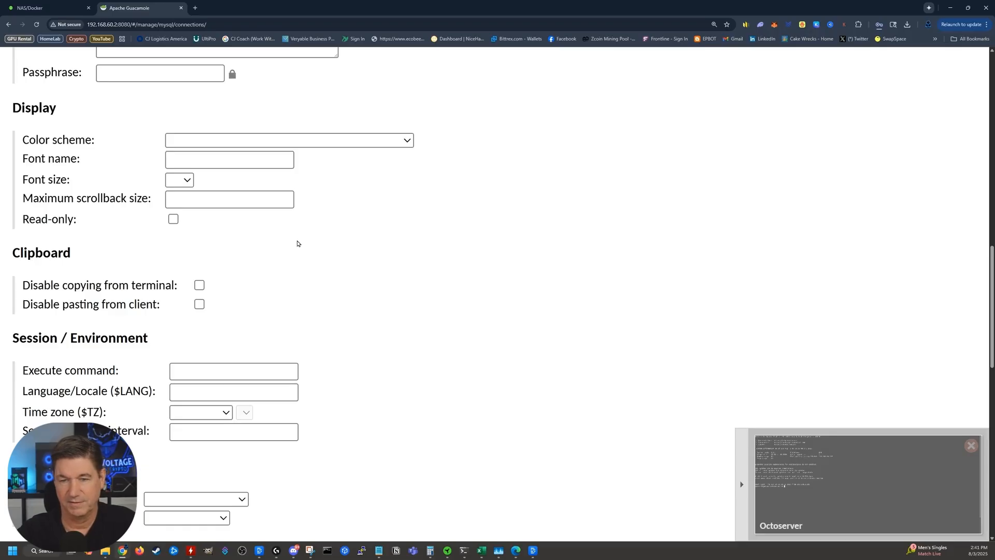
scroll("down", 3)
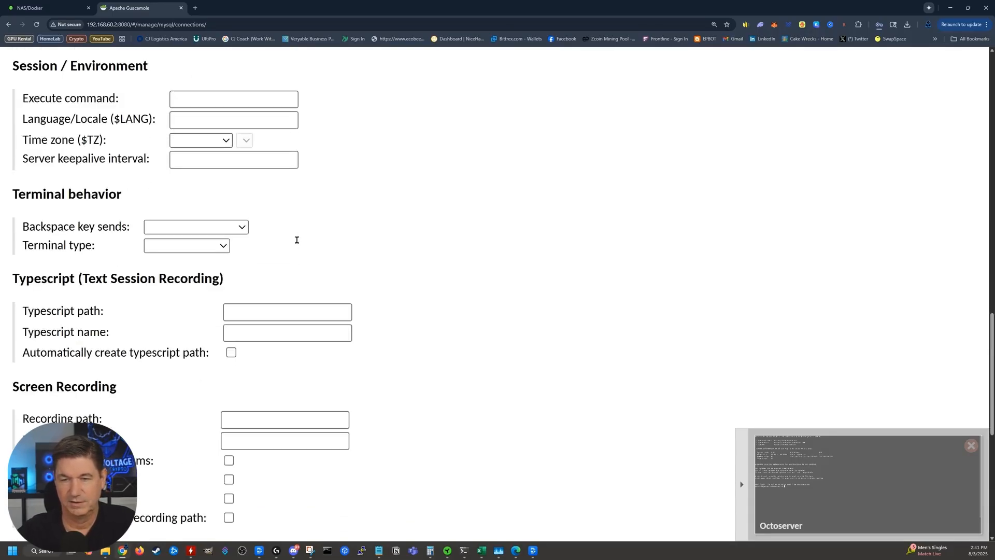
scroll("down", 3)
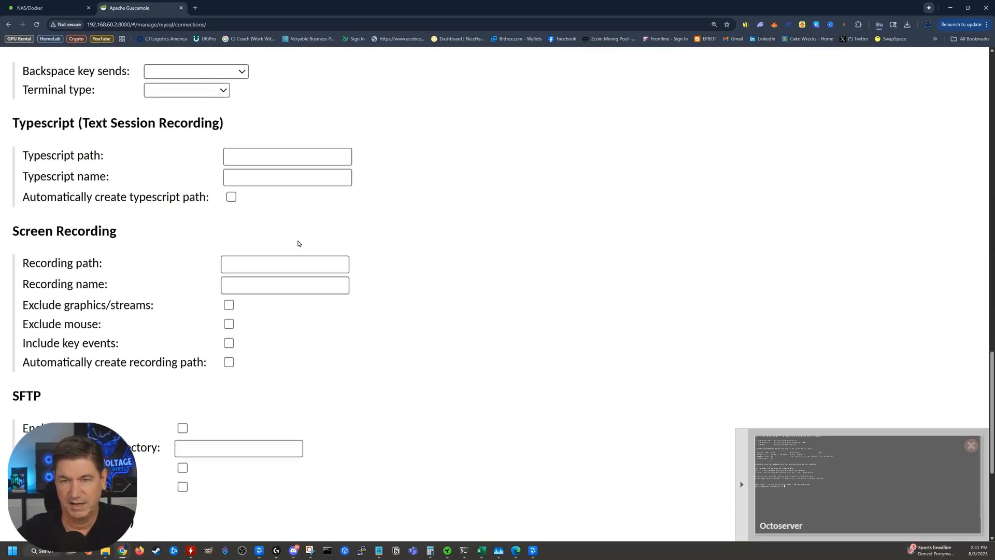
scroll("up", 3)
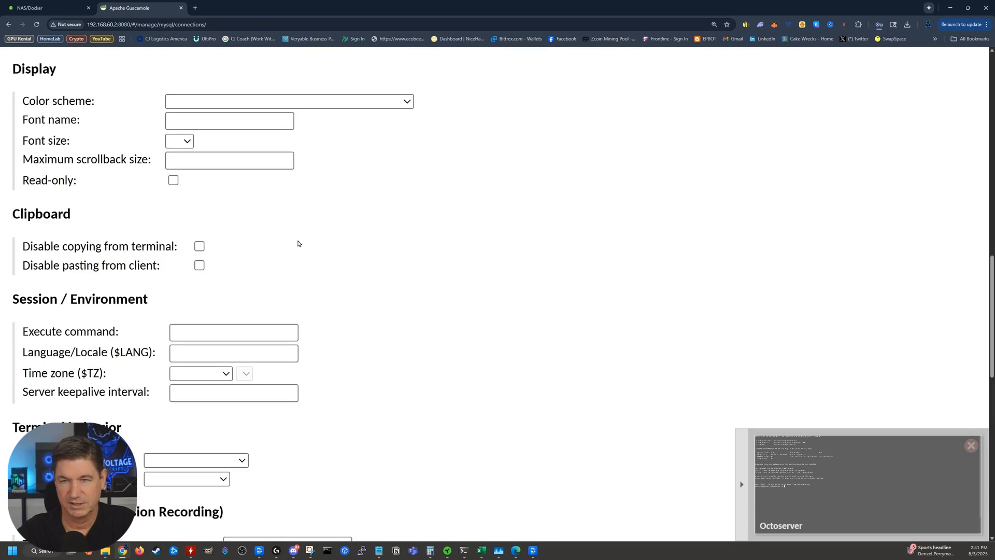
left_click(288, 101)
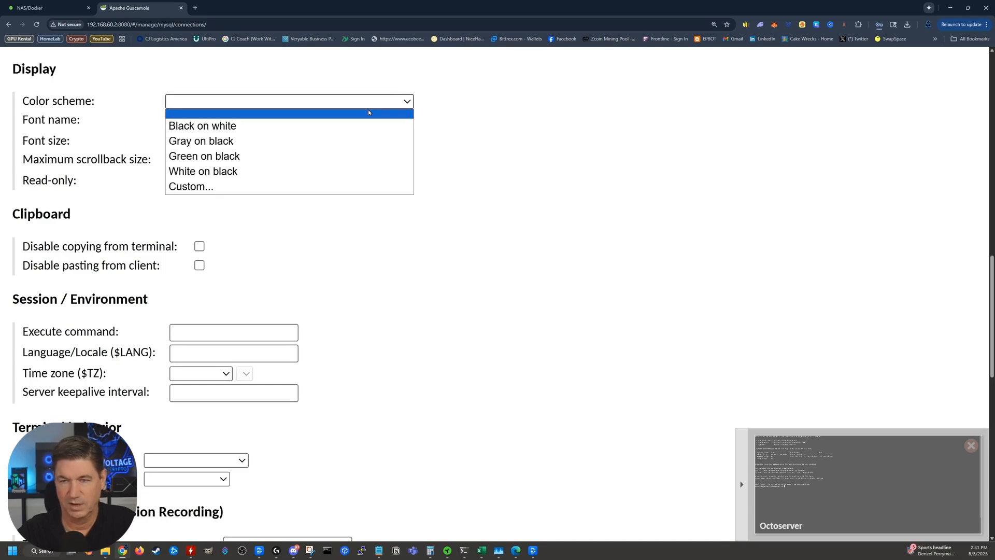
left_click(203, 171)
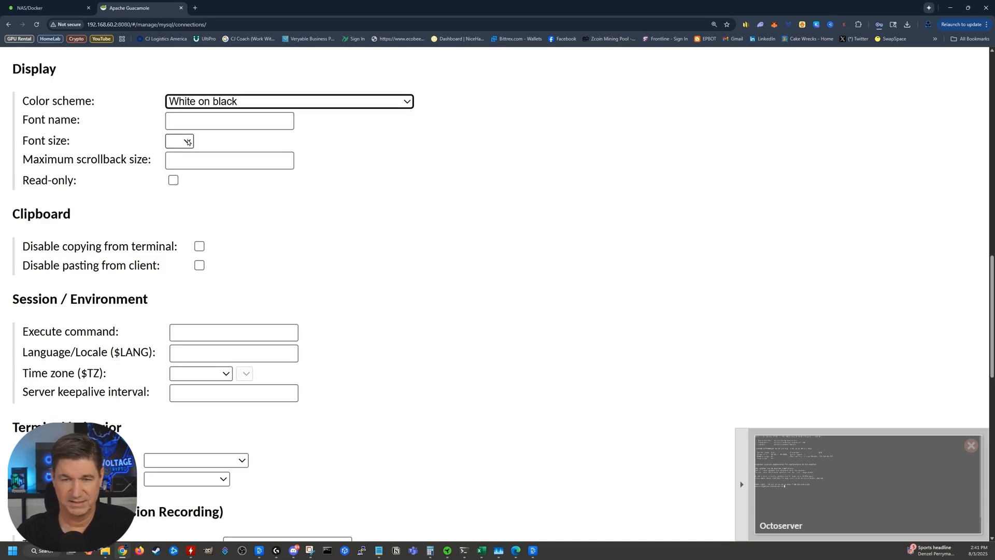
left_click(179, 141)
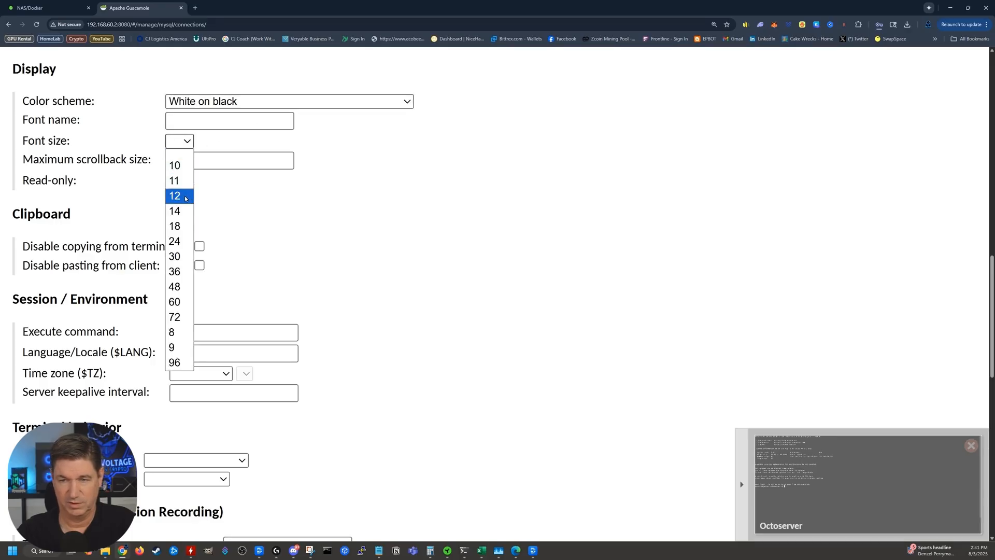
left_click(174, 195)
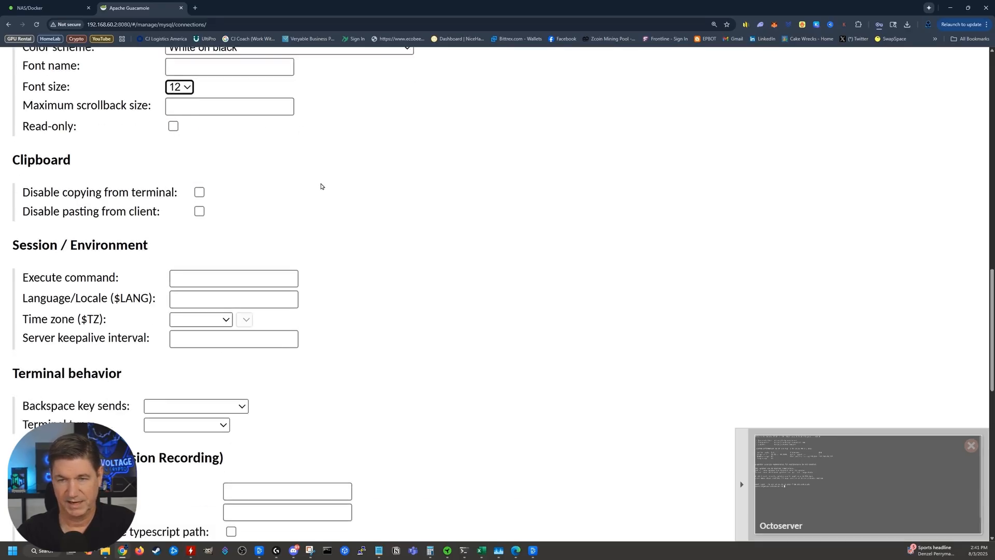
scroll("down", 3)
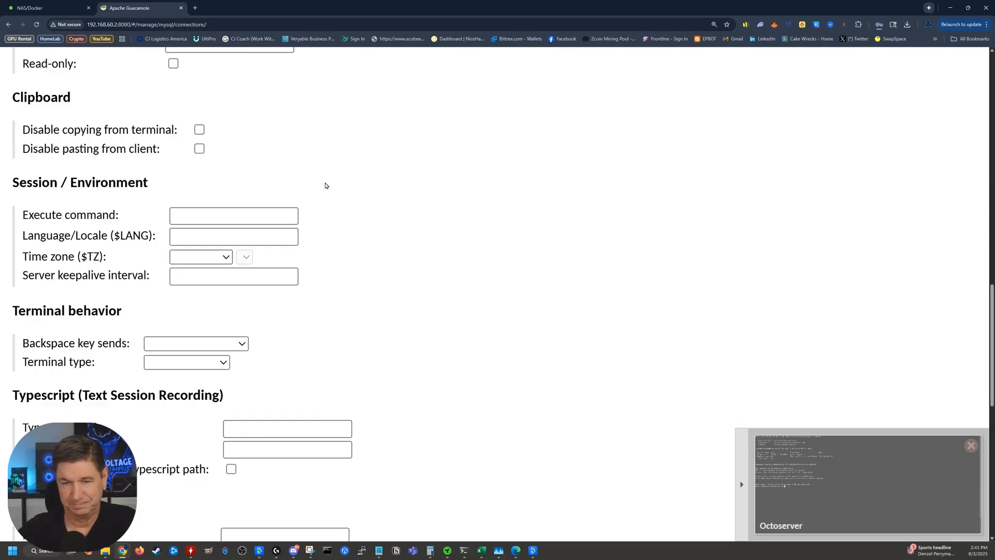
scroll("down", 3)
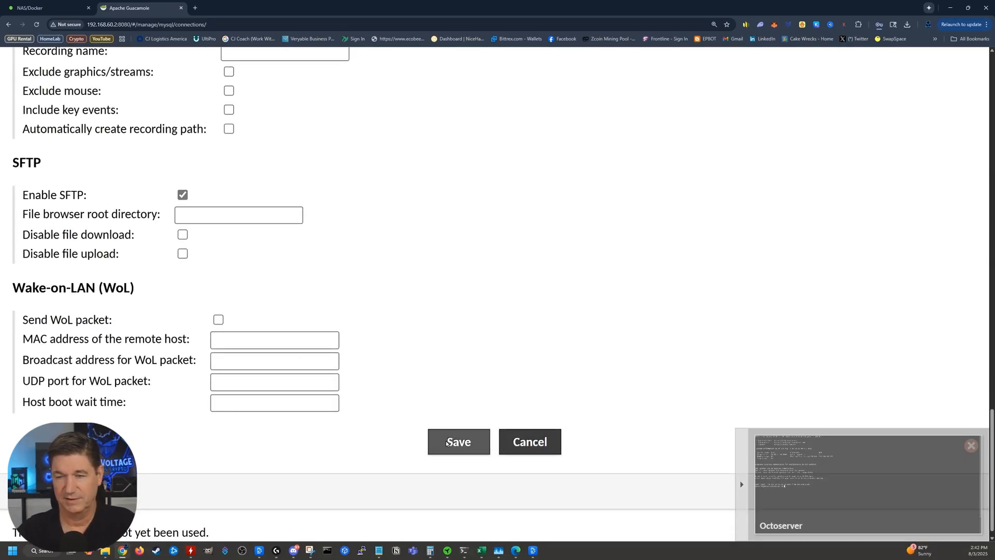
left_click(528, 441)
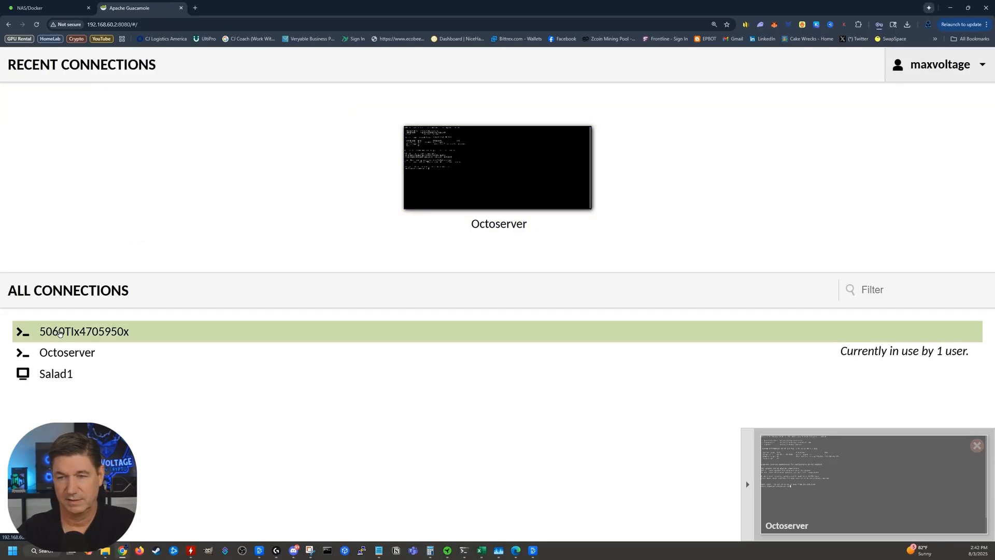
Open an SSH session on the 5060TIx4705950x rig and become root with sudo su
left_click(84, 331)
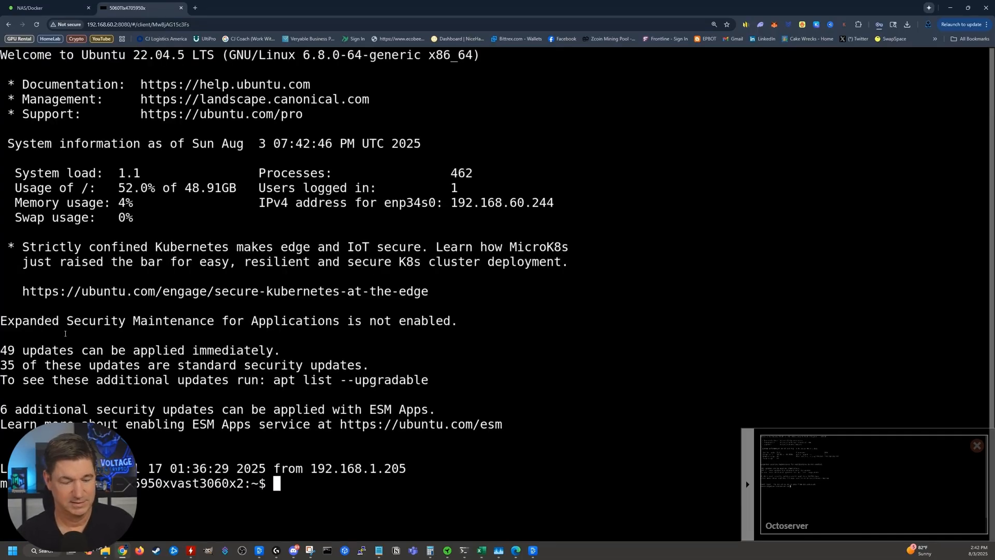
type("sudo su")
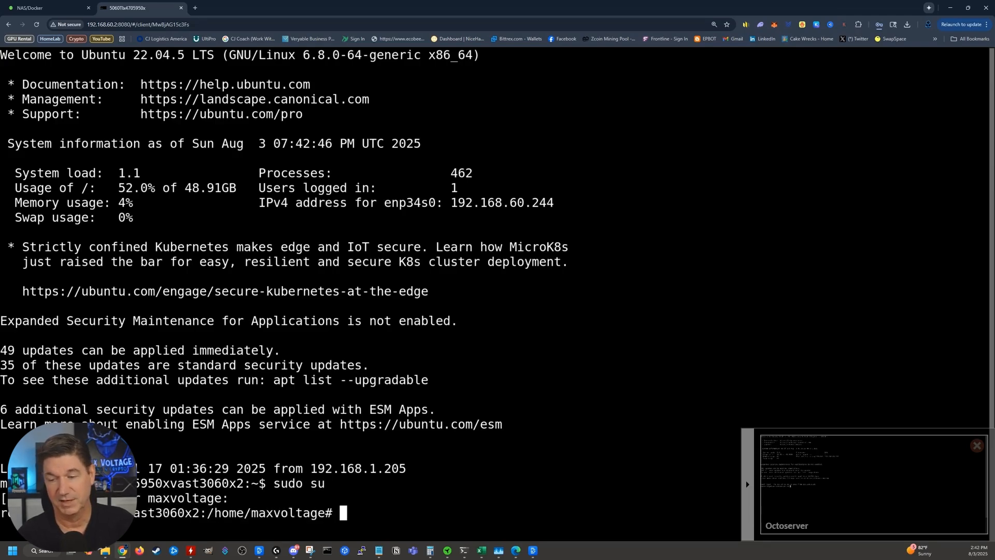
type("nvot")
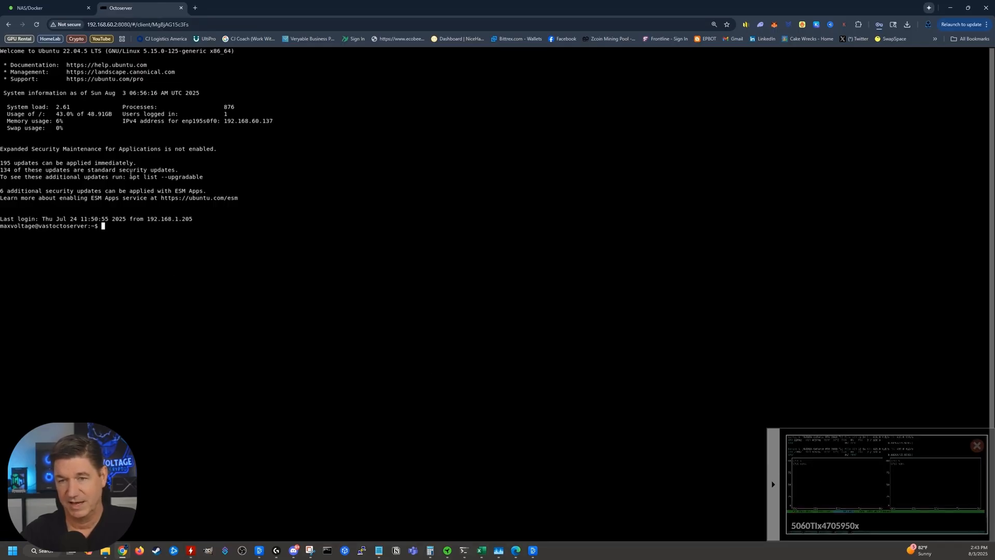
Enter ':vto' while the Octoserver and 5060TIx4705950x sessions keep running
type(":vto")
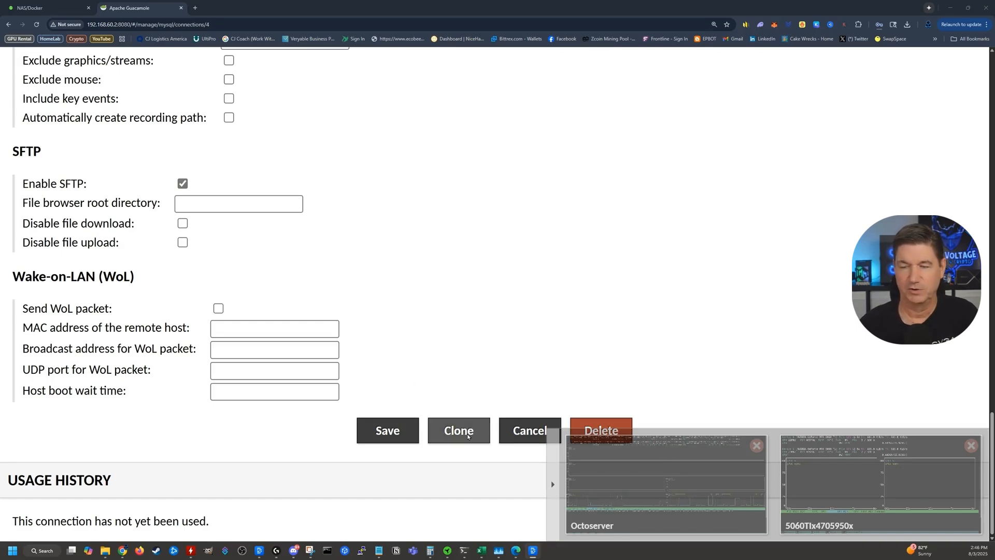
Clone the saved connection, edit the copy's name, and scroll through its settings form
left_click(458, 430)
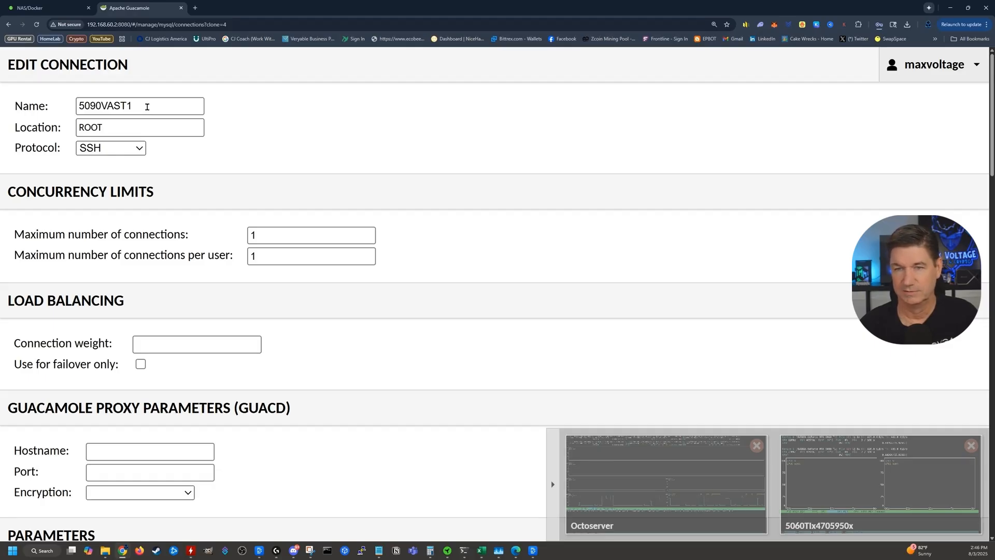
left_click(139, 105)
type("2")
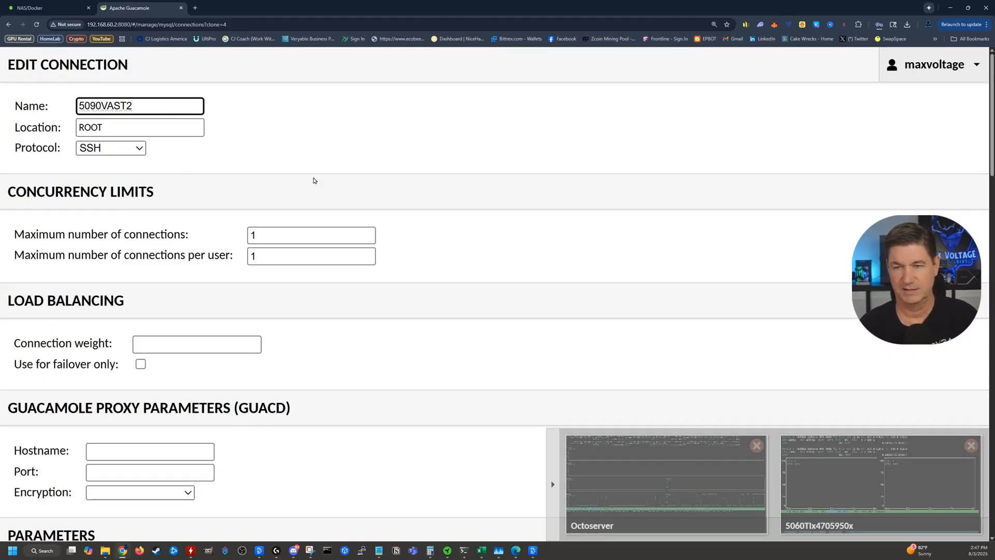
scroll("down", 3)
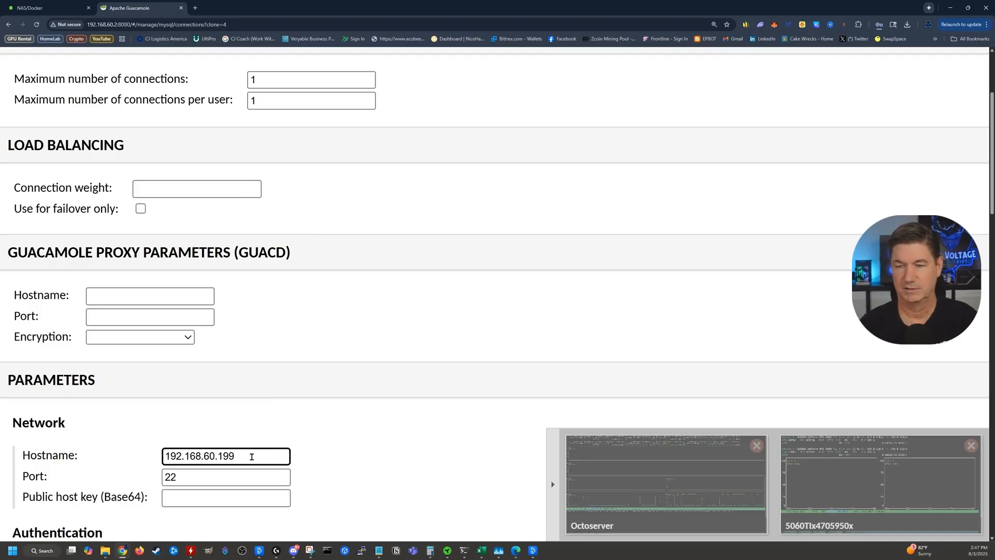
scroll("down", 3)
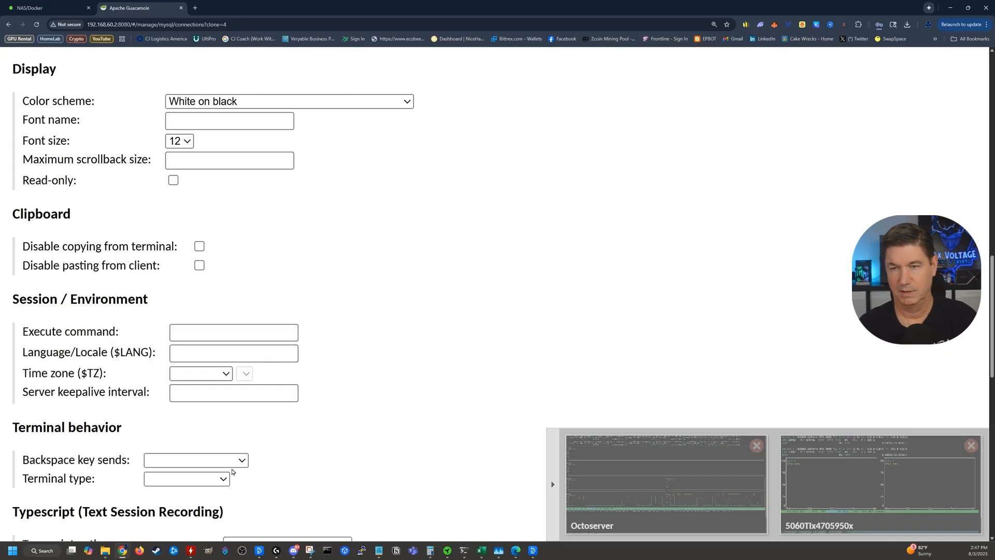
scroll("down", 3)
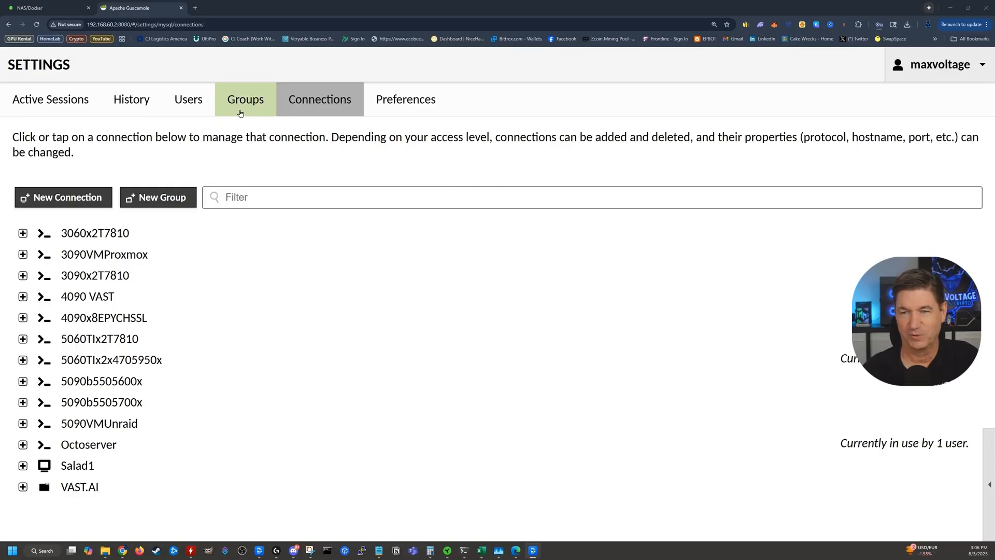
left_click(245, 99)
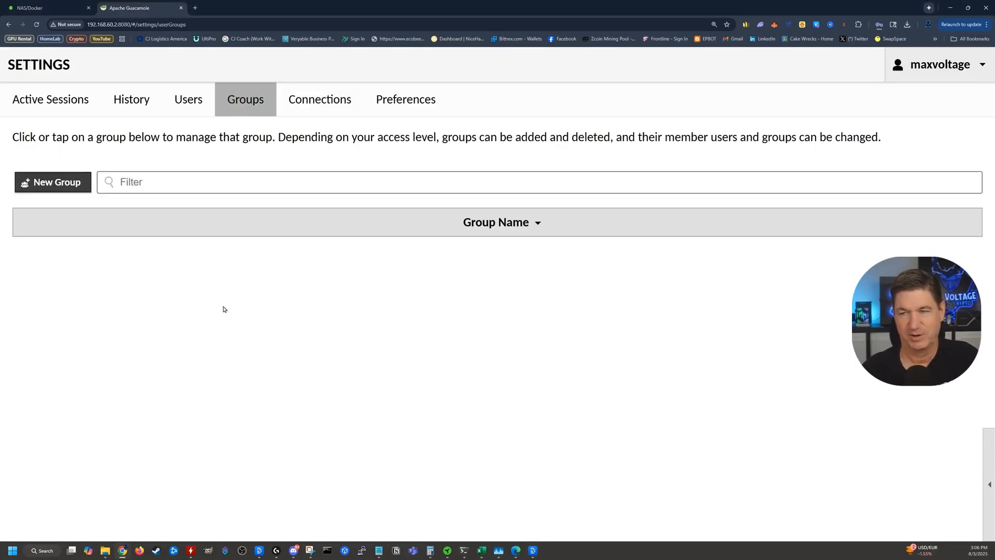
left_click(320, 99)
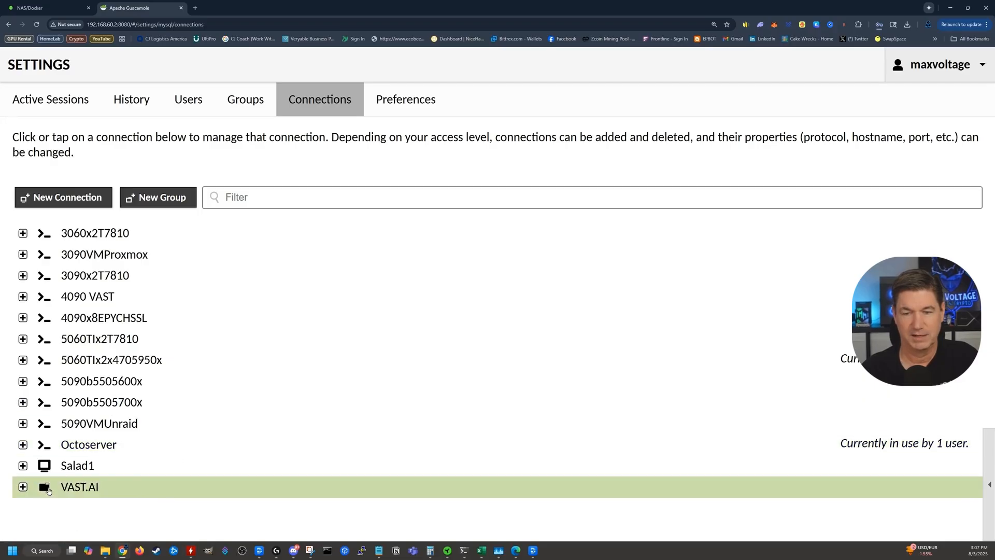
left_click(23, 487)
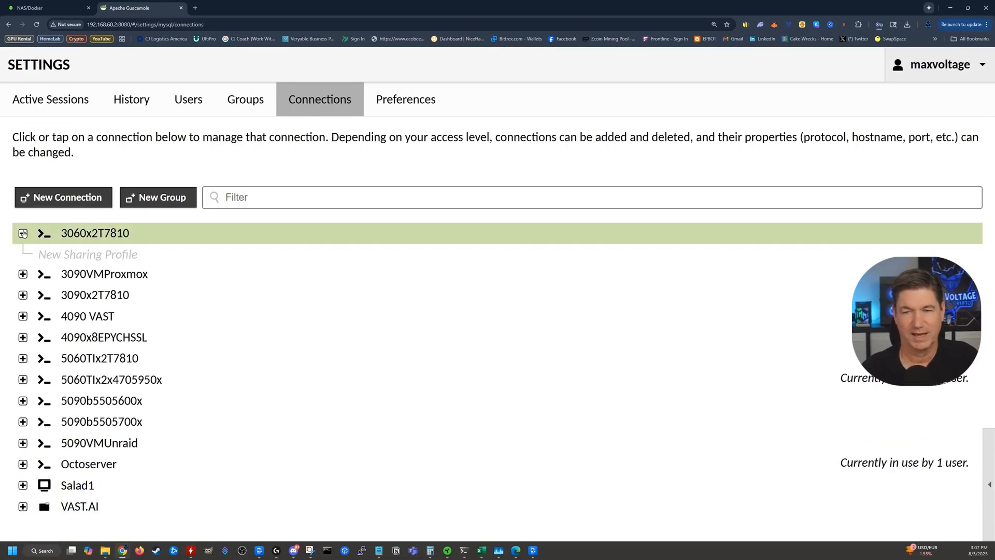
Put the 3060x2T7810 connection in the VAST.AI group, then expand the group to verify
left_click(95, 233)
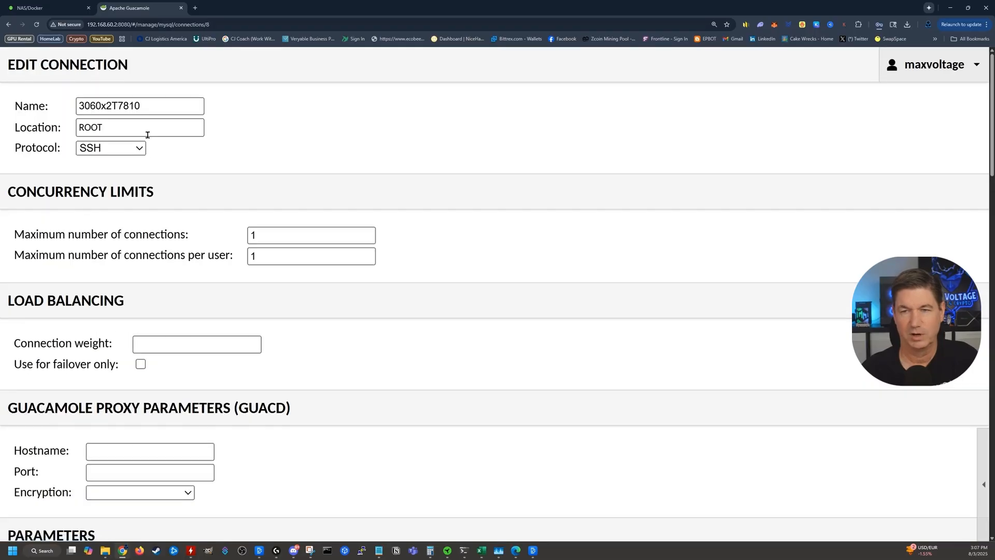
left_click(140, 127)
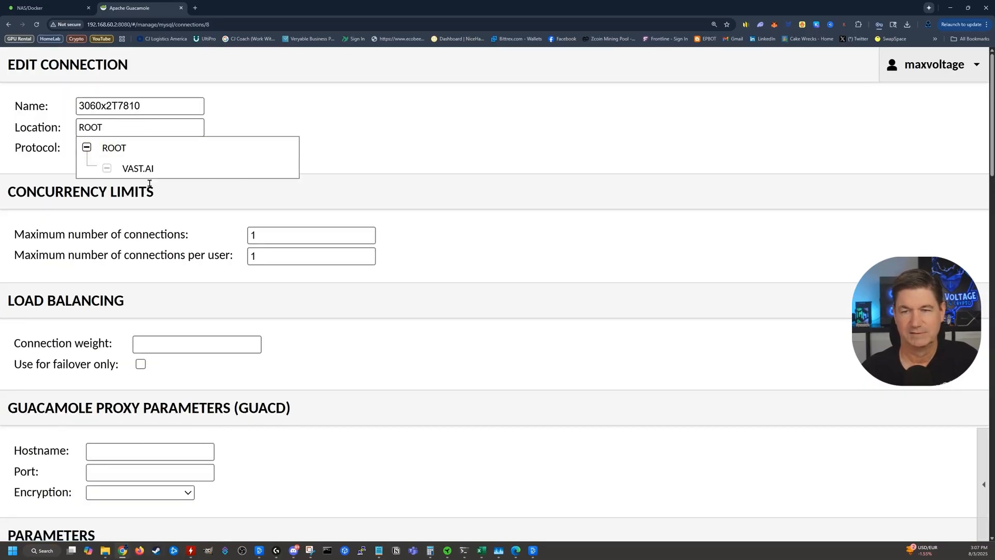
scroll("down", 3)
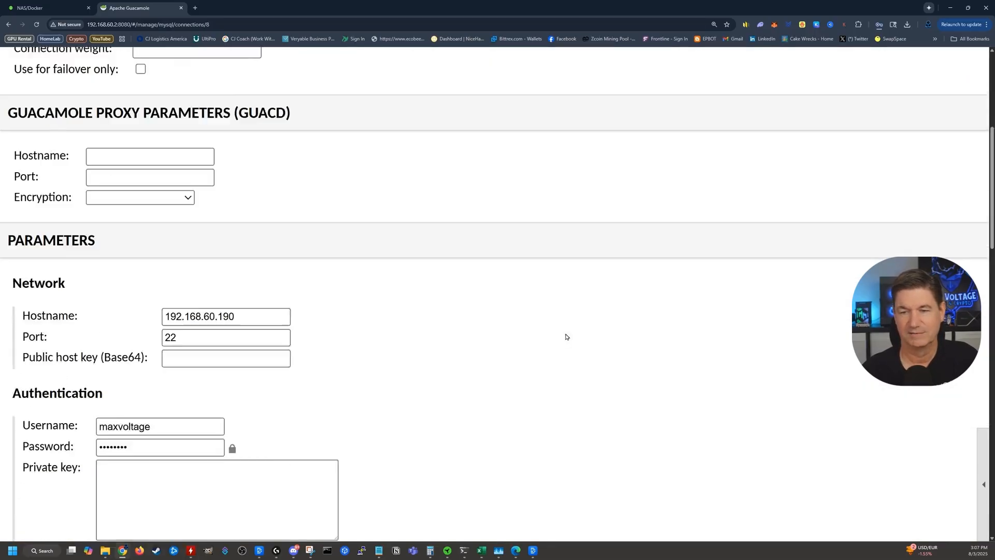
scroll("down", 3)
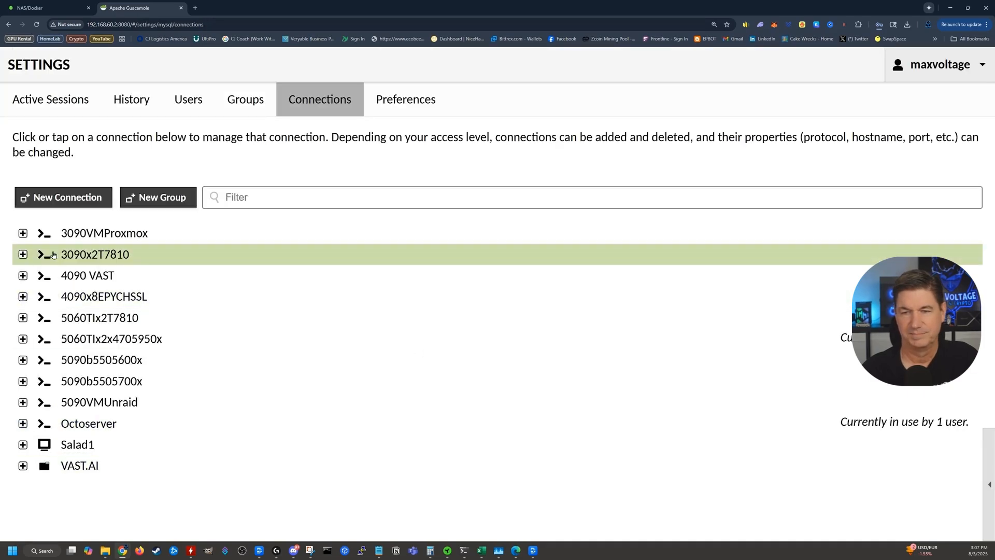
left_click(23, 466)
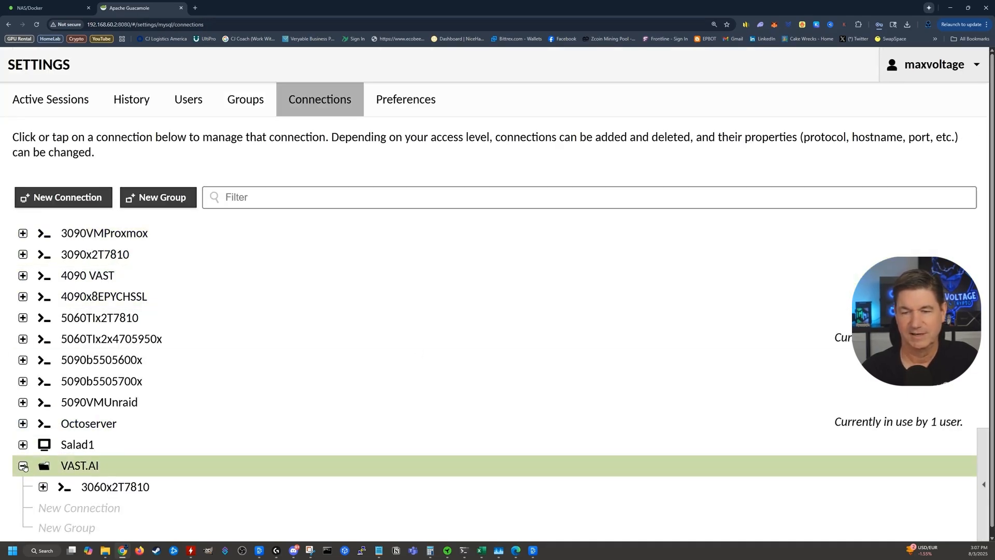
left_click(23, 466)
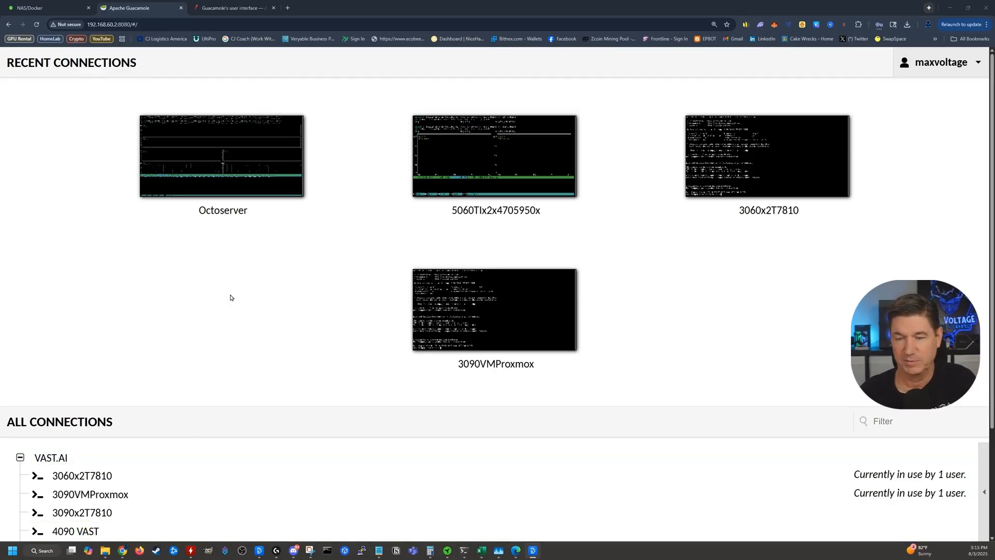
Scroll down in the 5090b5505700x session view
scroll("down", 3)
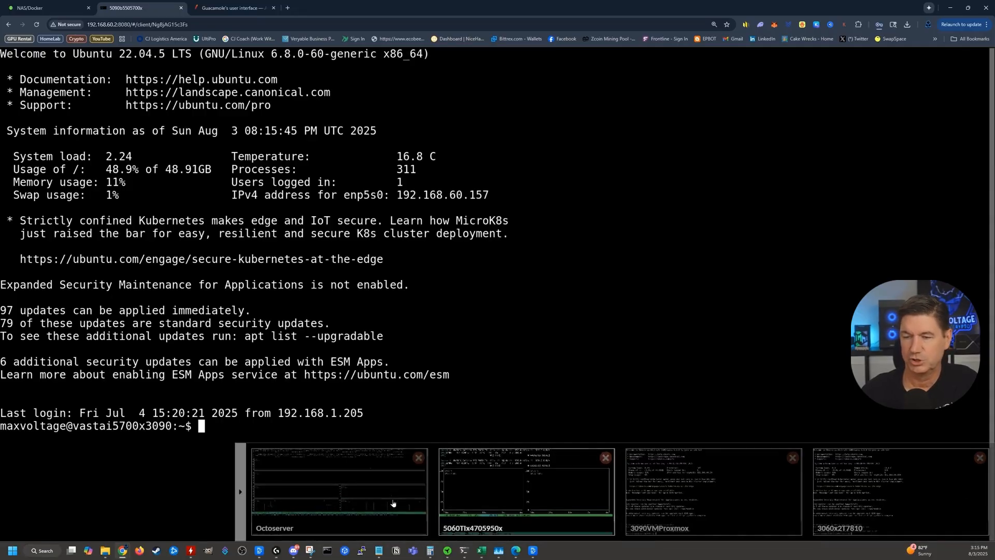
mouse_move(867, 498)
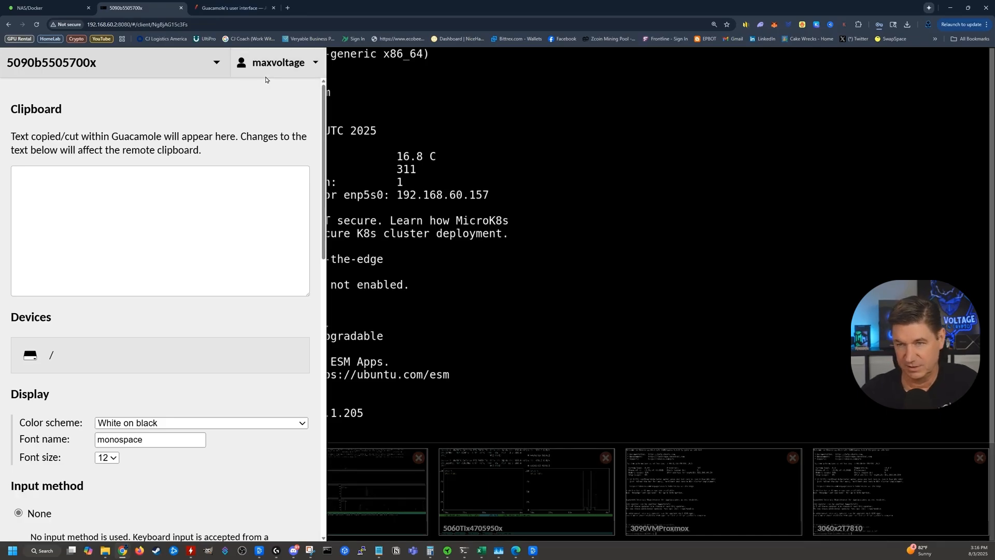
Go back to the Guacamole home screen from the account menu and scroll the connection list
left_click(278, 62)
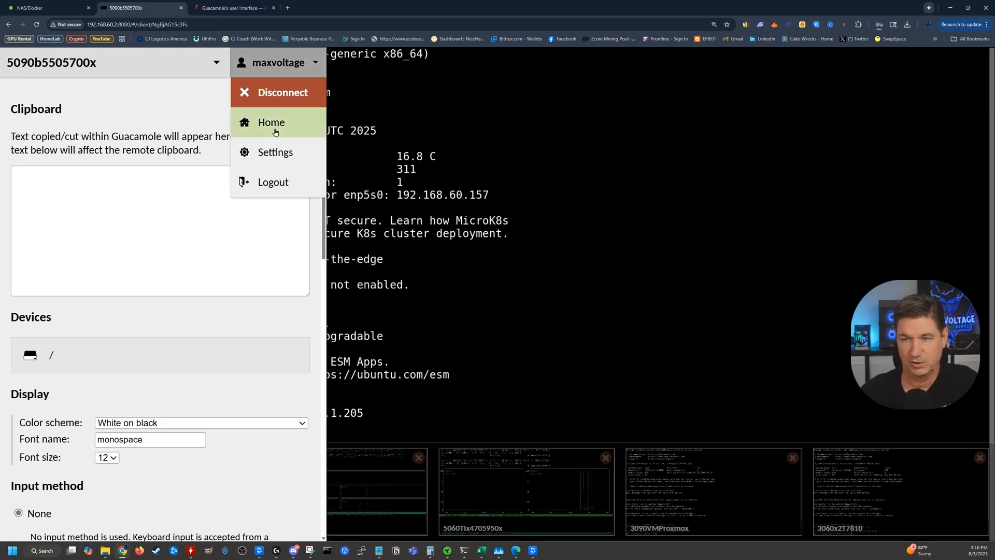
left_click(271, 122)
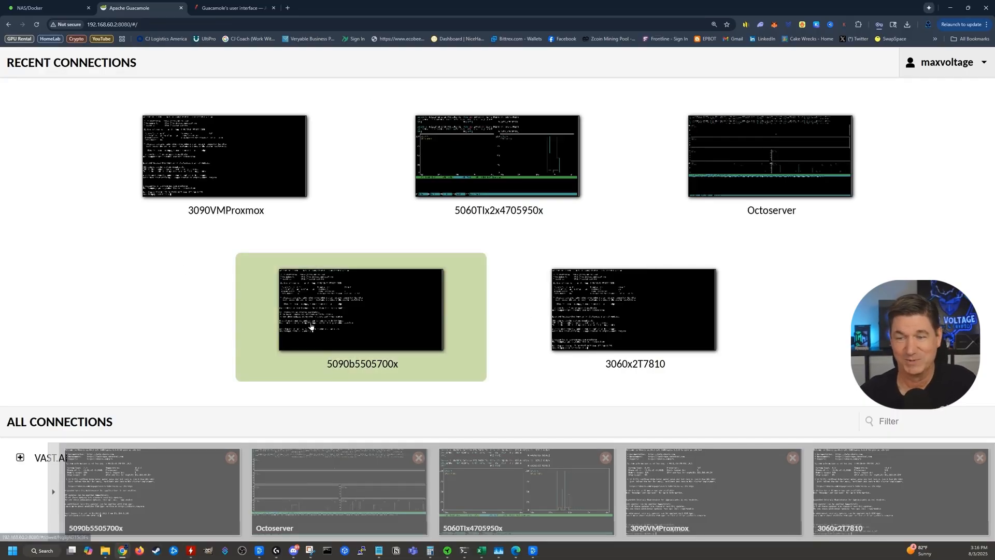
mouse_move(89, 314)
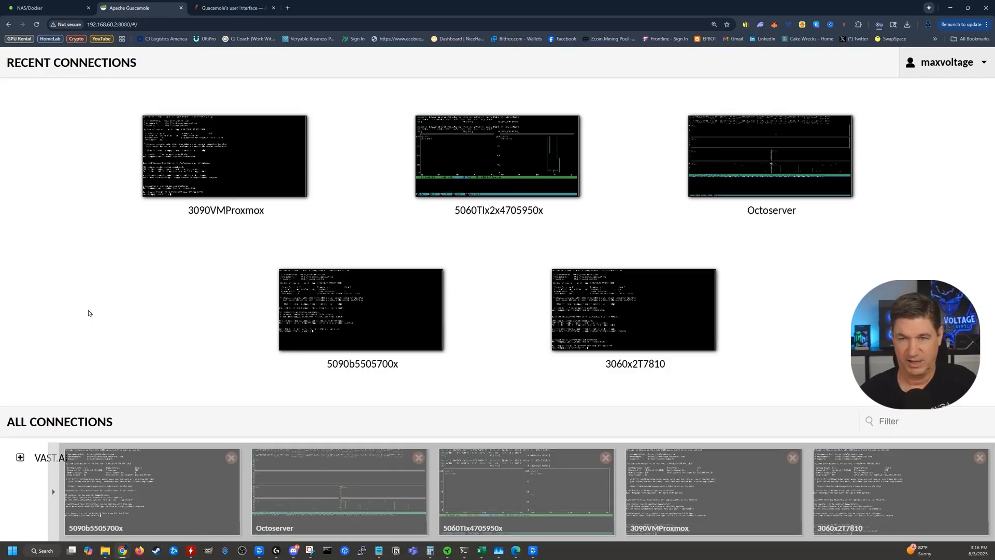
mouse_move(99, 364)
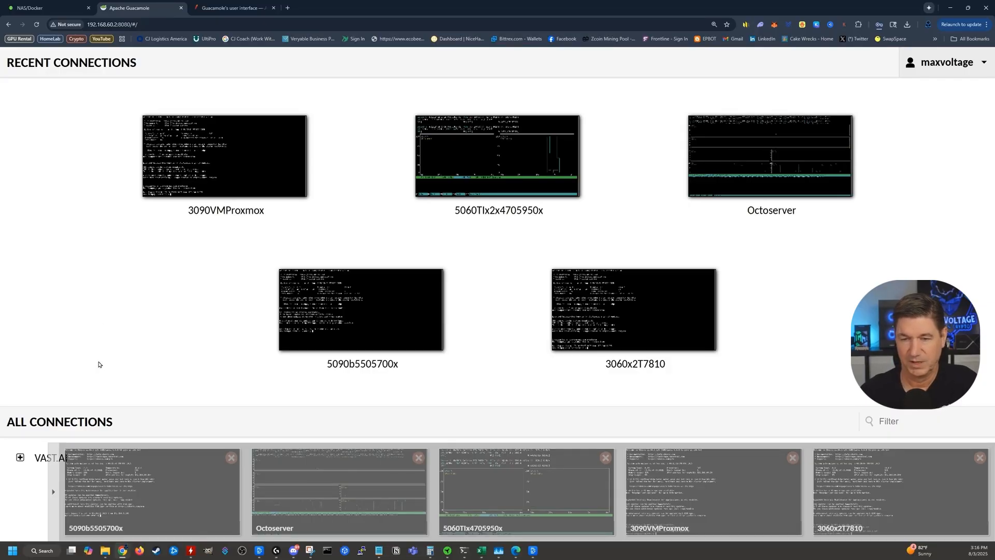
mouse_move(46, 396)
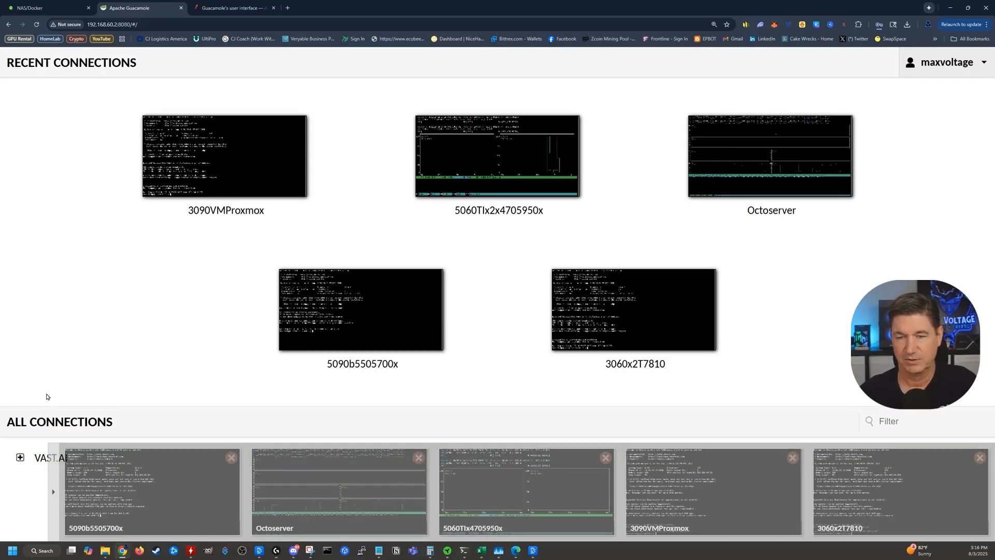
scroll("down", 3)
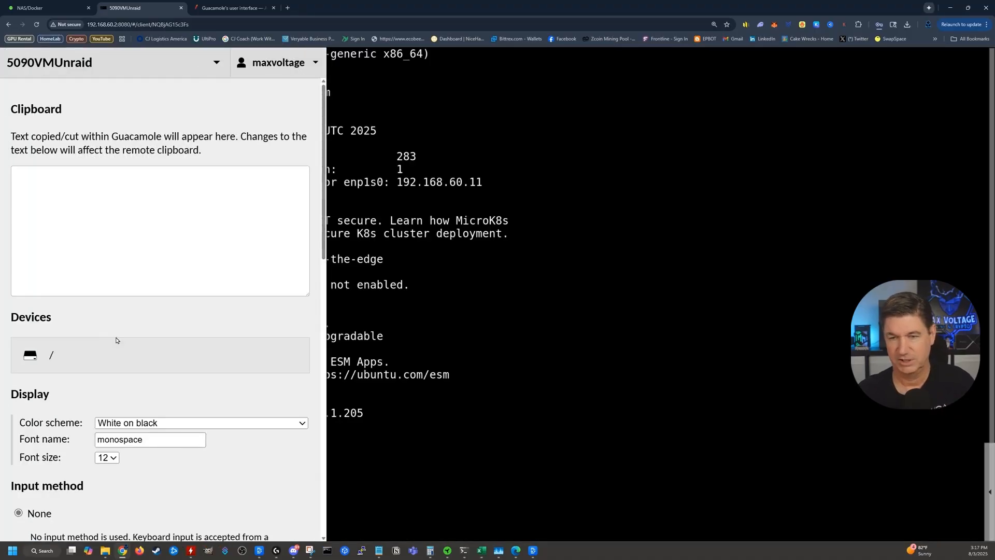
Return home, expand the VAST.AI group, and open the 5090b5505600x connection
left_click(278, 62)
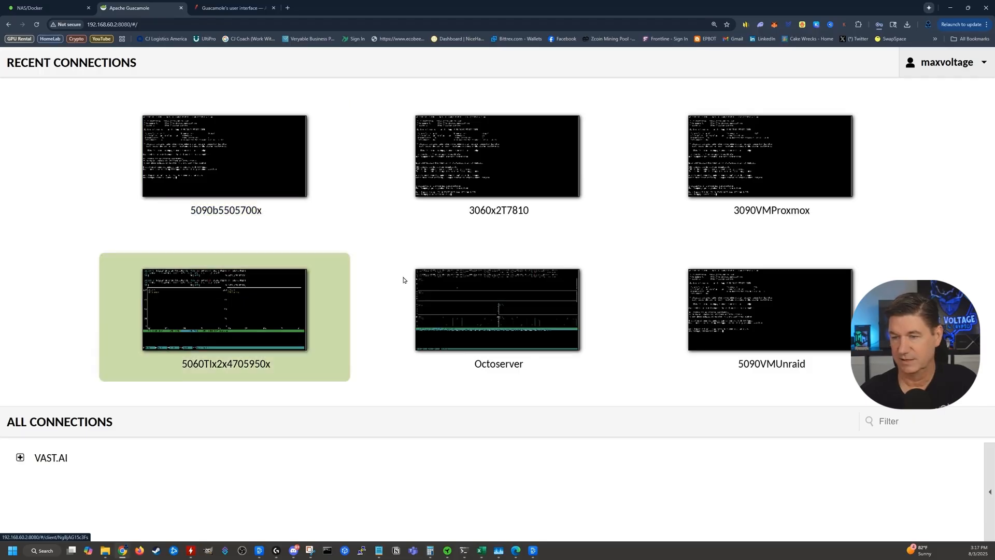
left_click(51, 458)
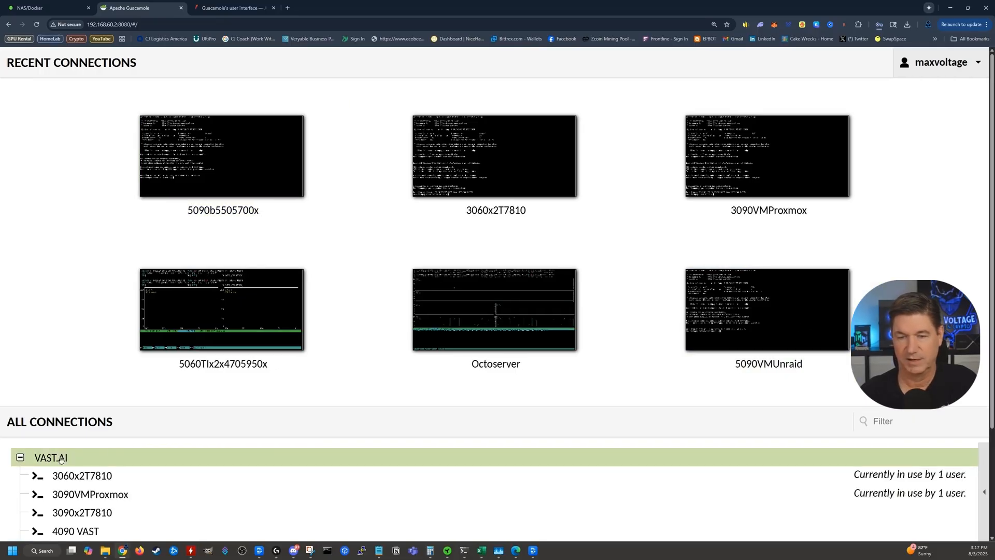
scroll("down", 3)
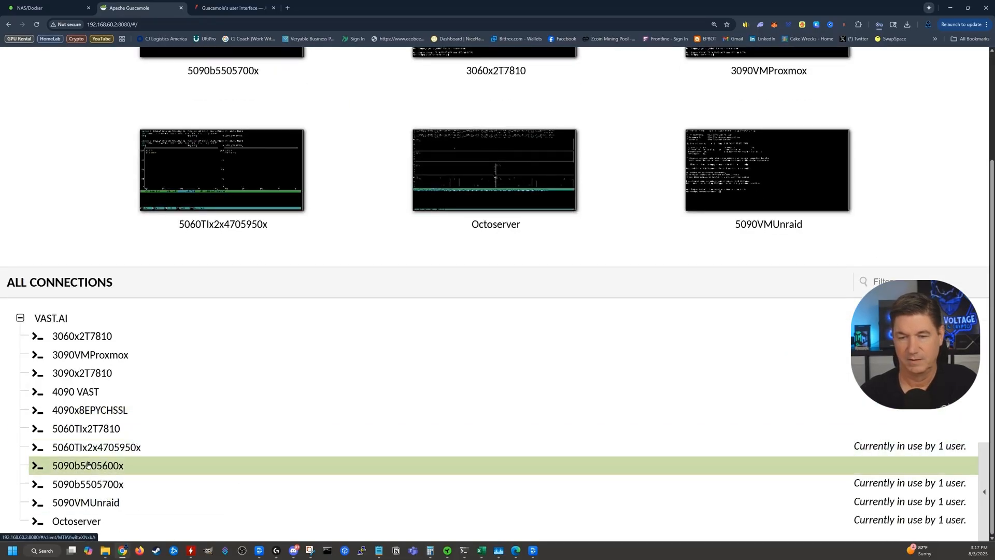
left_click(88, 465)
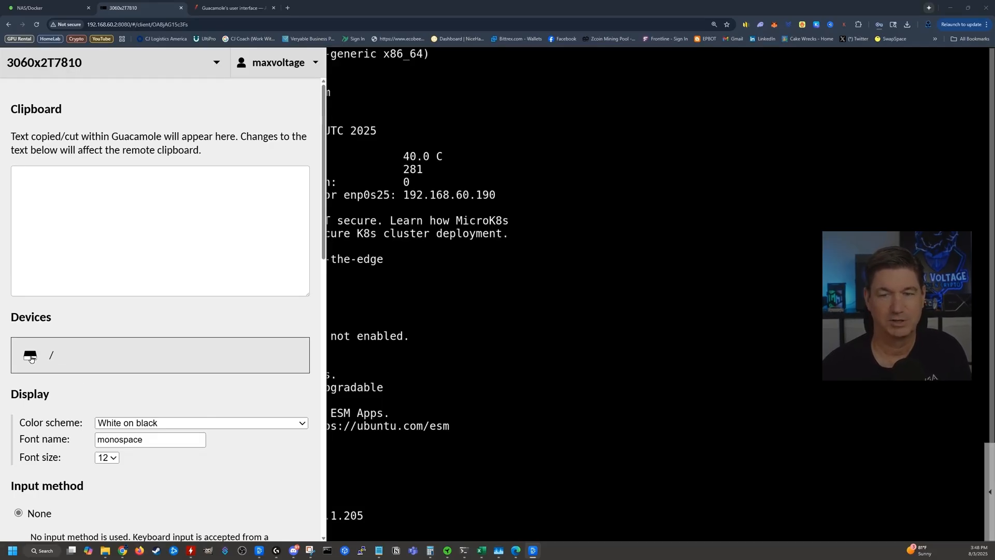
Browse the 3060x2T7810 rig's root filesystem in the Guacamole file browser
left_click(30, 355)
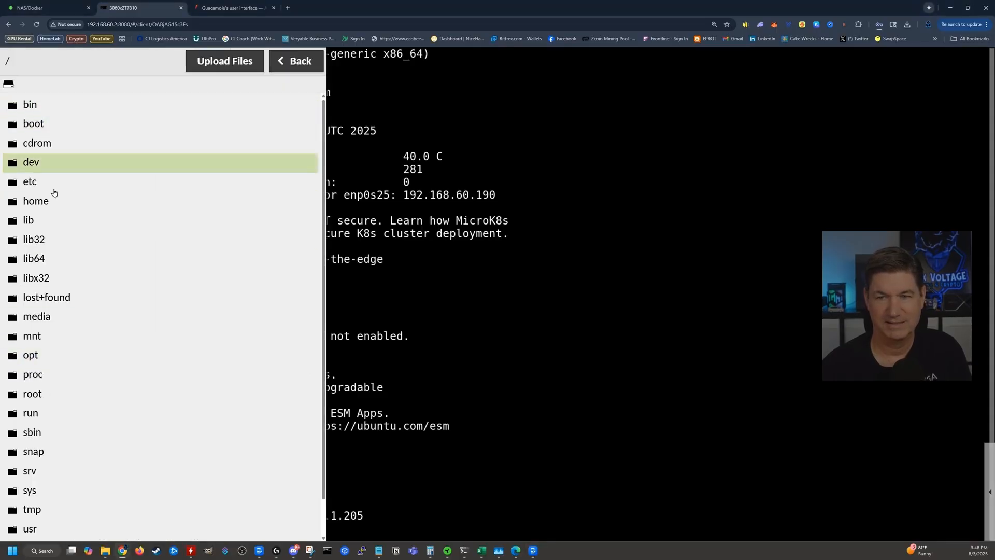
left_click(37, 316)
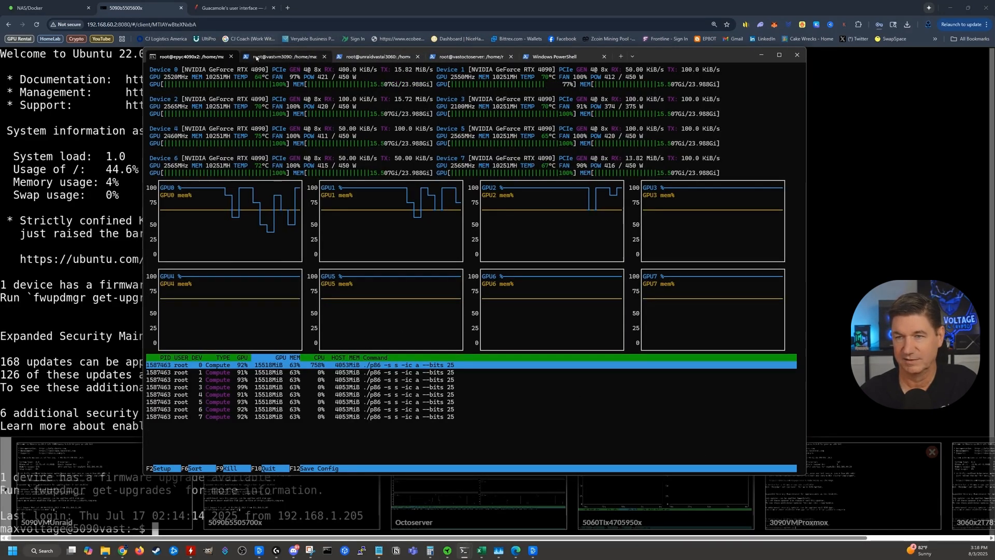
Show the root@vastoctoserver shell tab in Windows Terminal
left_click(469, 56)
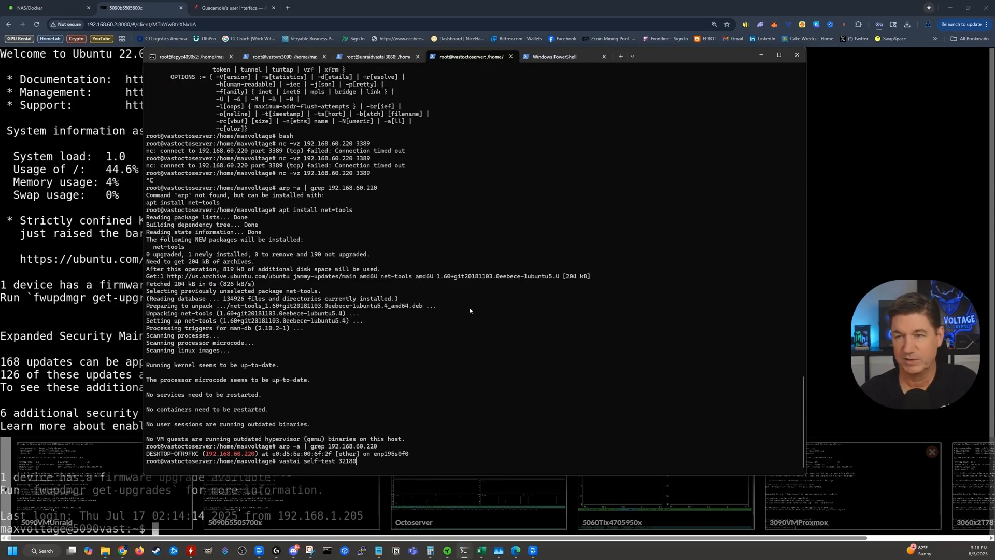
mouse_move(469, 311)
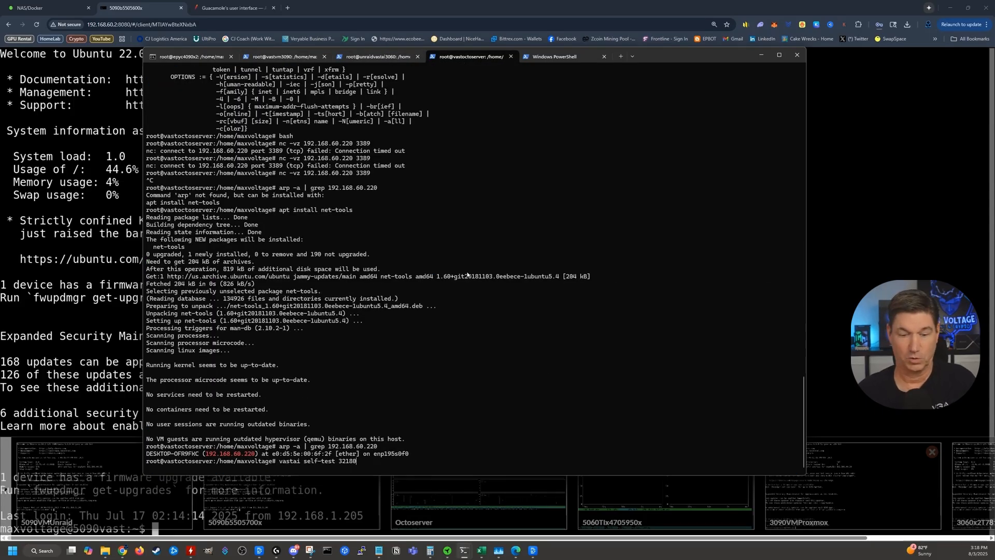